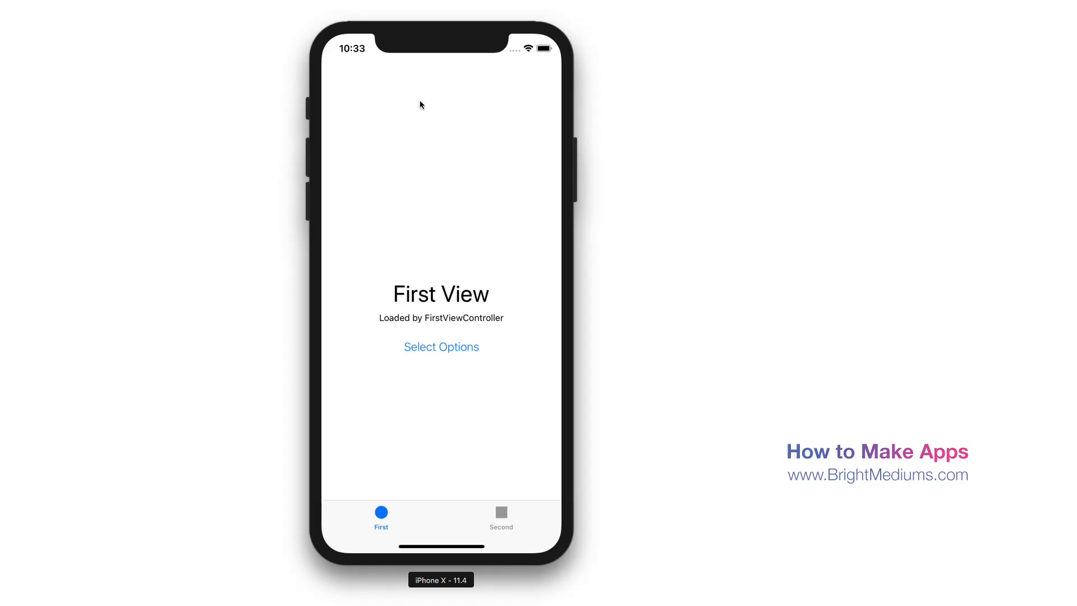
{"action": "mouse_move", "coordinate": [719, 151]}
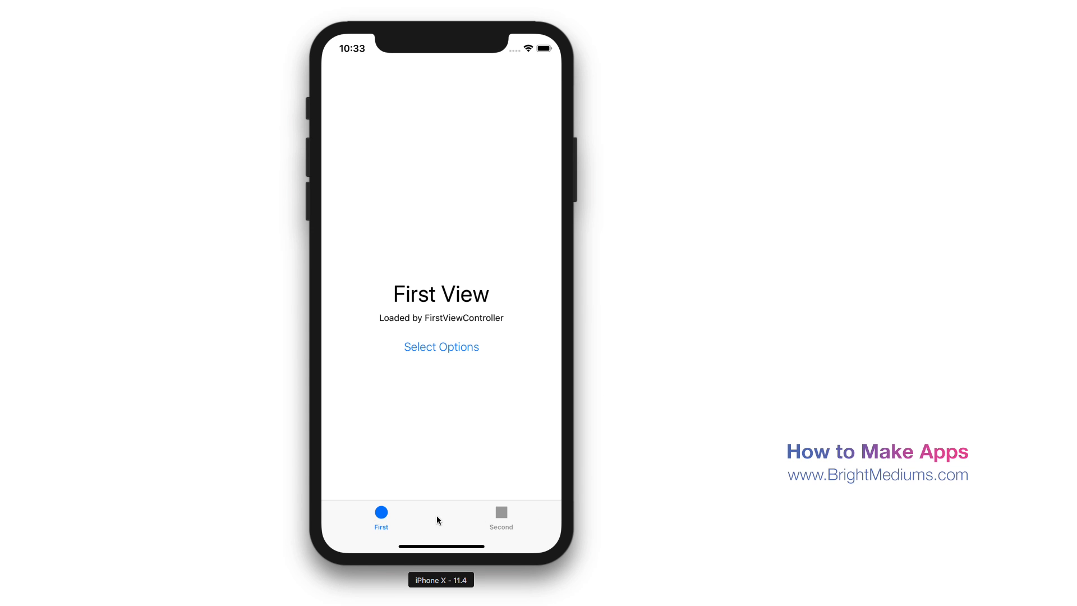
{"action": "mouse_move", "coordinate": [388, 514]}
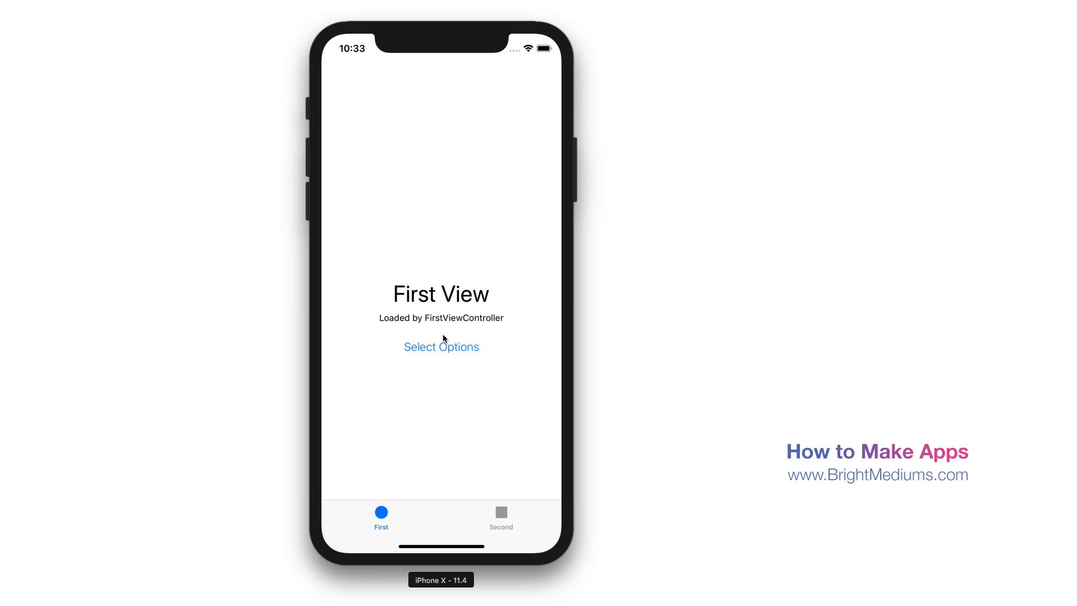
Step: Tap Select Options on the First View to present the option A/B picker
{"action": "left_click", "coordinate": [440, 346]}
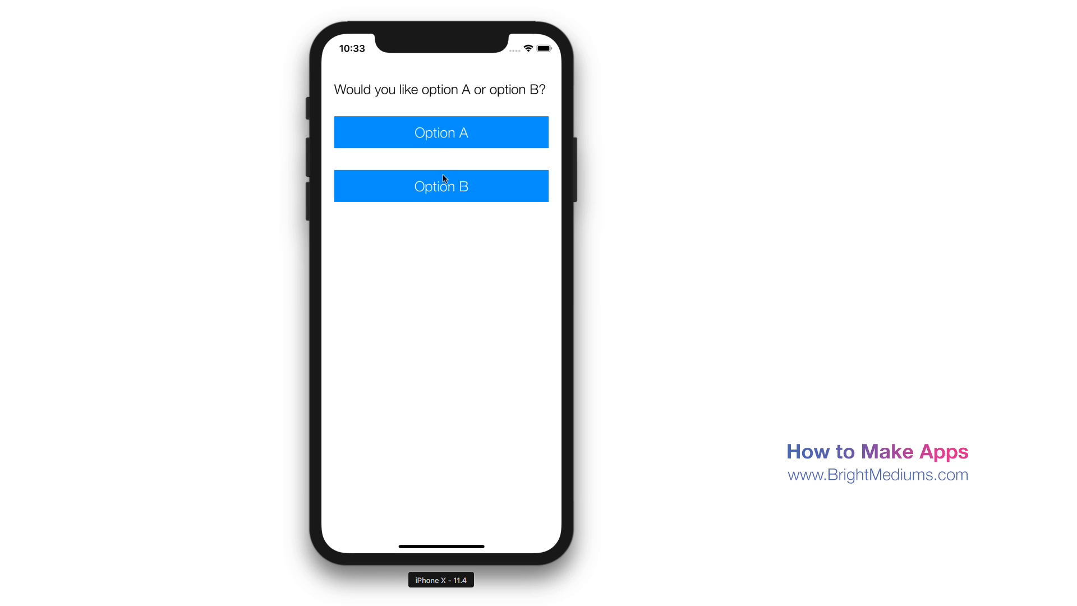
{"action": "mouse_move", "coordinate": [502, 302]}
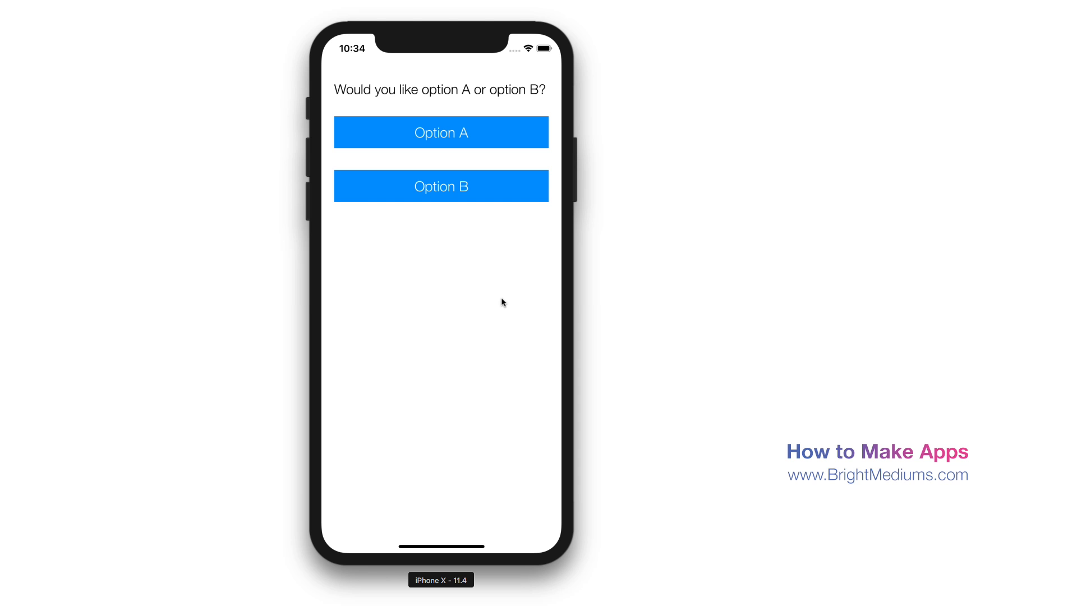
{"action": "mouse_move", "coordinate": [707, 293]}
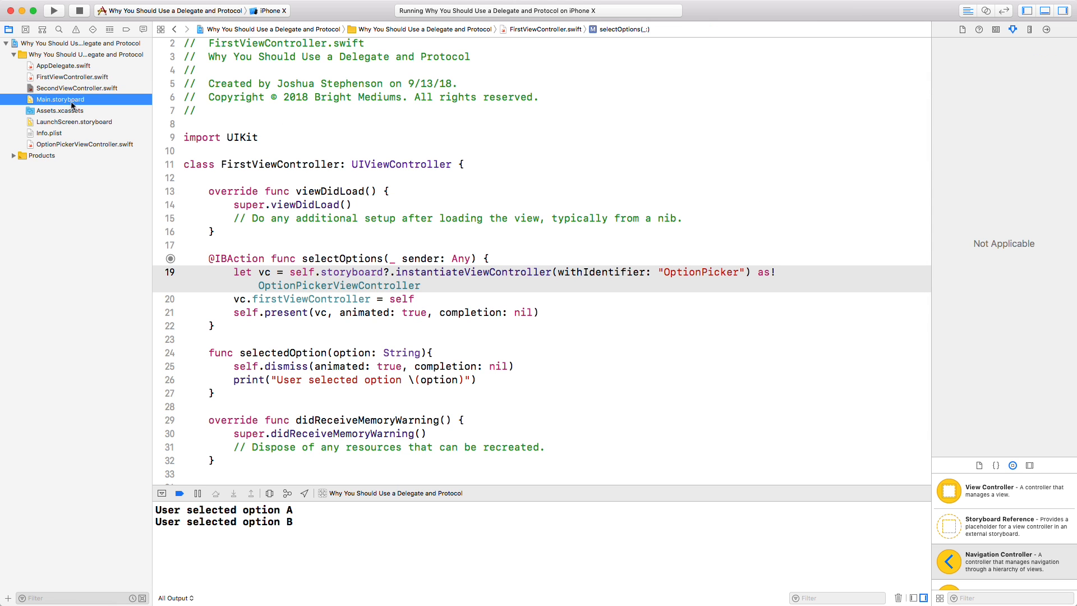
Step: Review the option picker scene in Main.storyboard, then view OptionPickerViewController.swift
{"action": "left_click", "coordinate": [61, 99]}
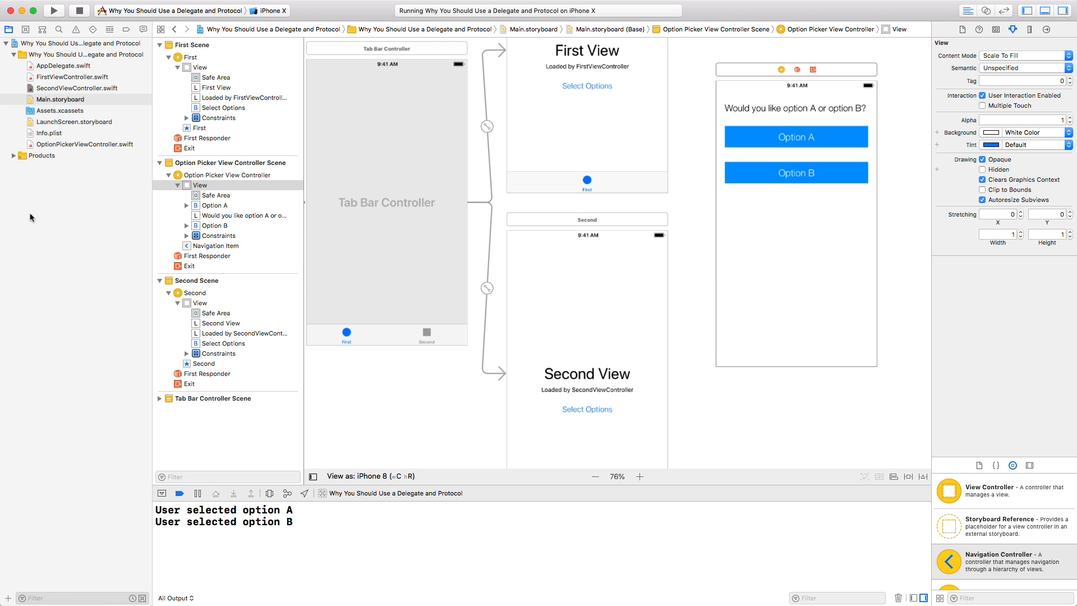
{"action": "left_click", "coordinate": [85, 145]}
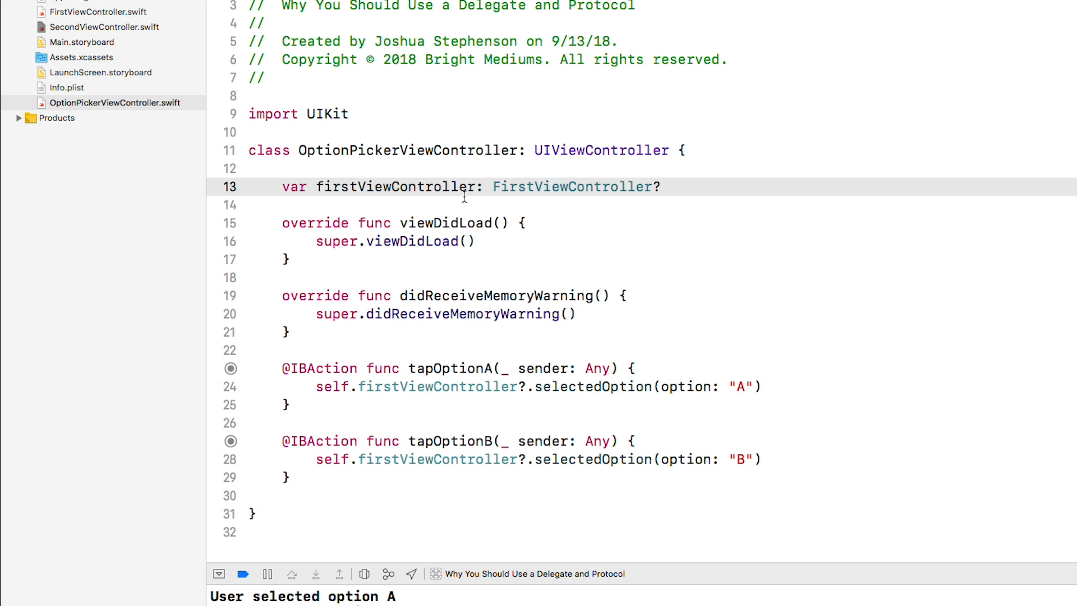
Step: From the picker's firstViewController property, jump to the FirstViewController definition
{"action": "left_click", "coordinate": [460, 381]}
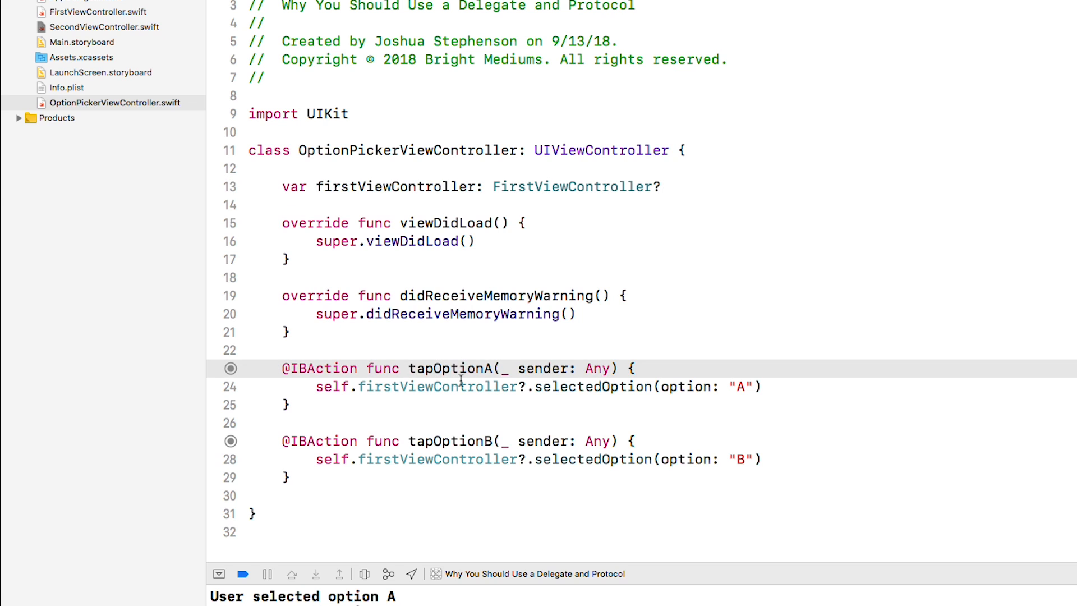
{"action": "double_click", "coordinate": [436, 386]}
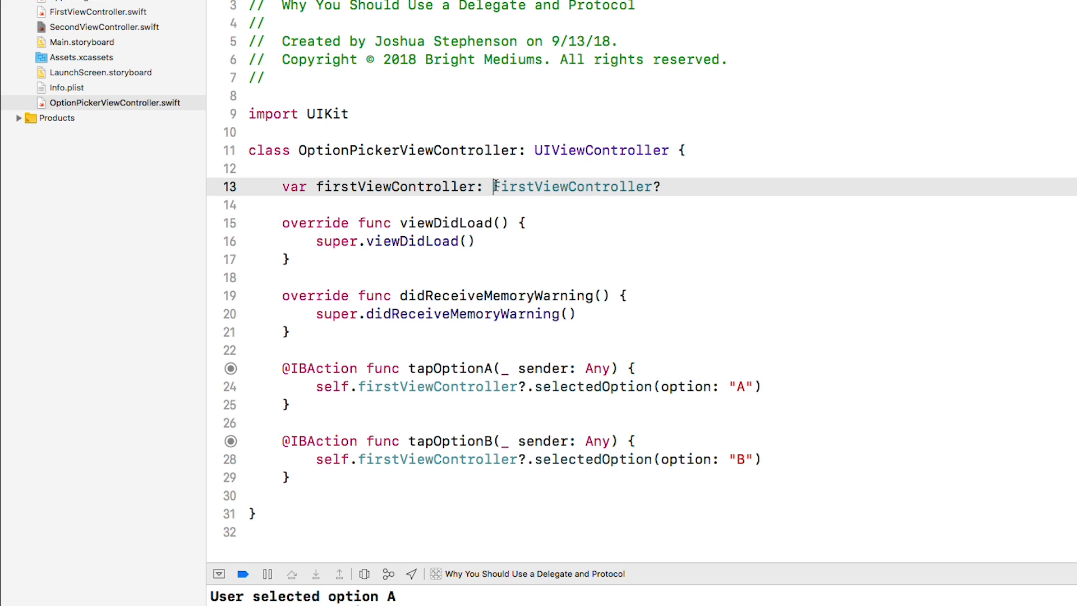
{"action": "double_click", "coordinate": [395, 186]}
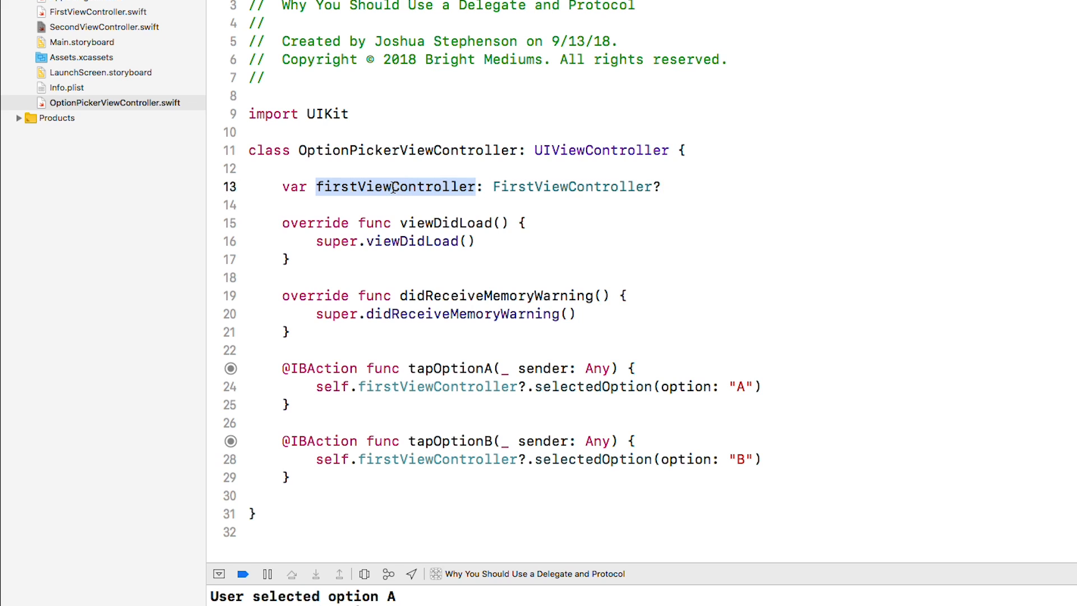
{"action": "mouse_move", "coordinate": [508, 184]}
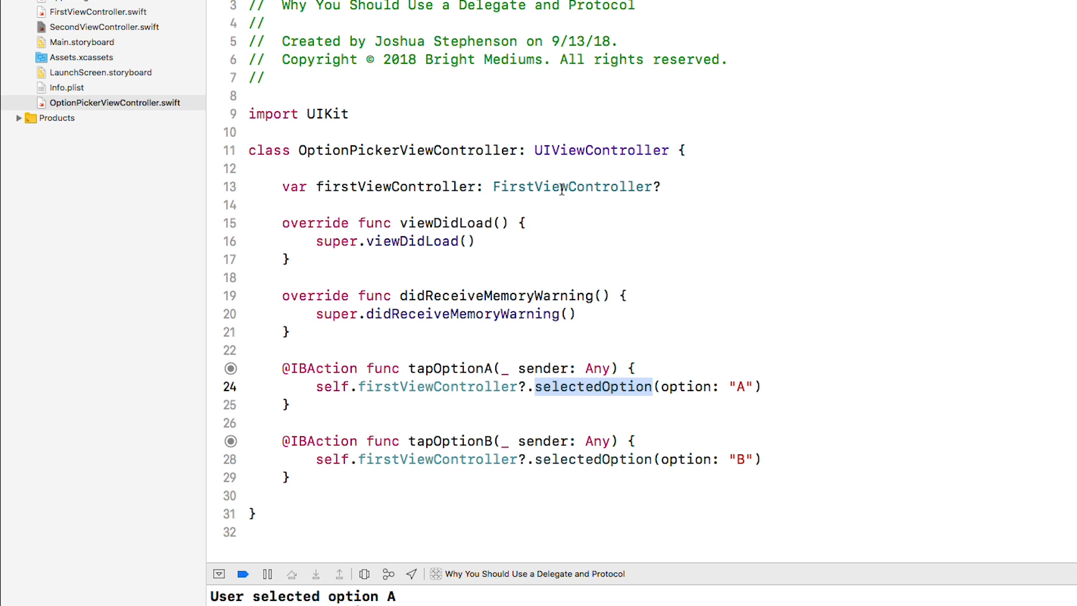
{"action": "left_click", "coordinate": [572, 188]}
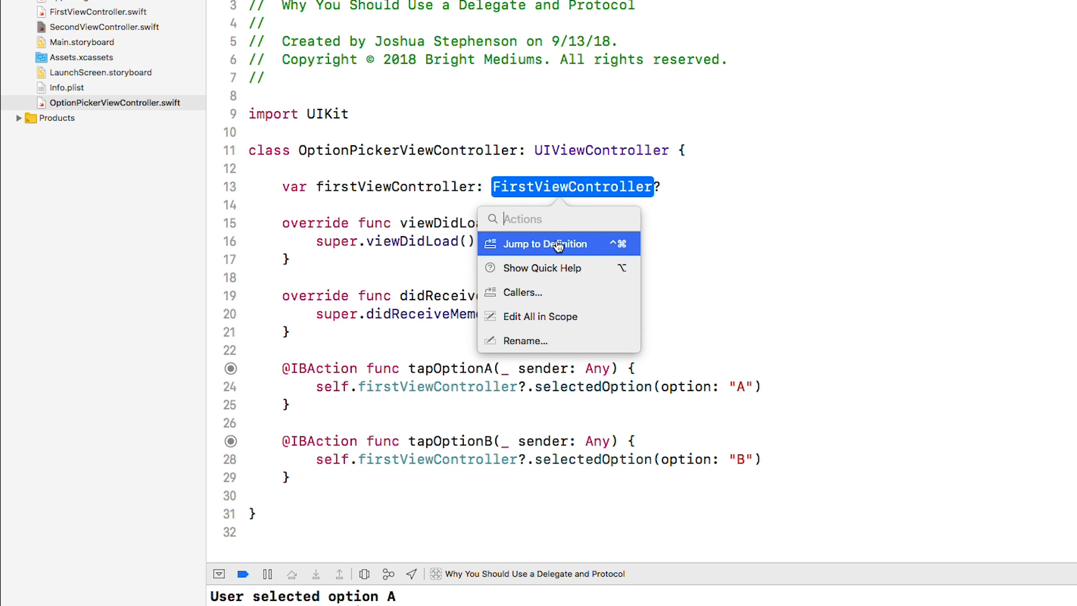
{"action": "left_click", "coordinate": [545, 243]}
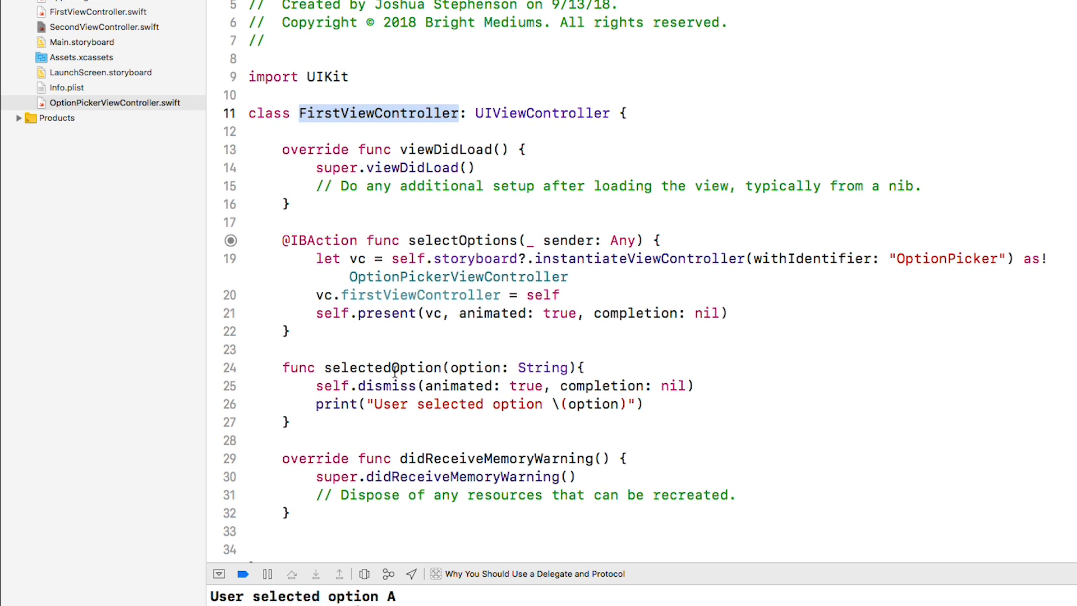
Step: Follow selectedOption to its definition in FirstViewController and inspect its dismiss call
{"action": "double_click", "coordinate": [383, 367]}
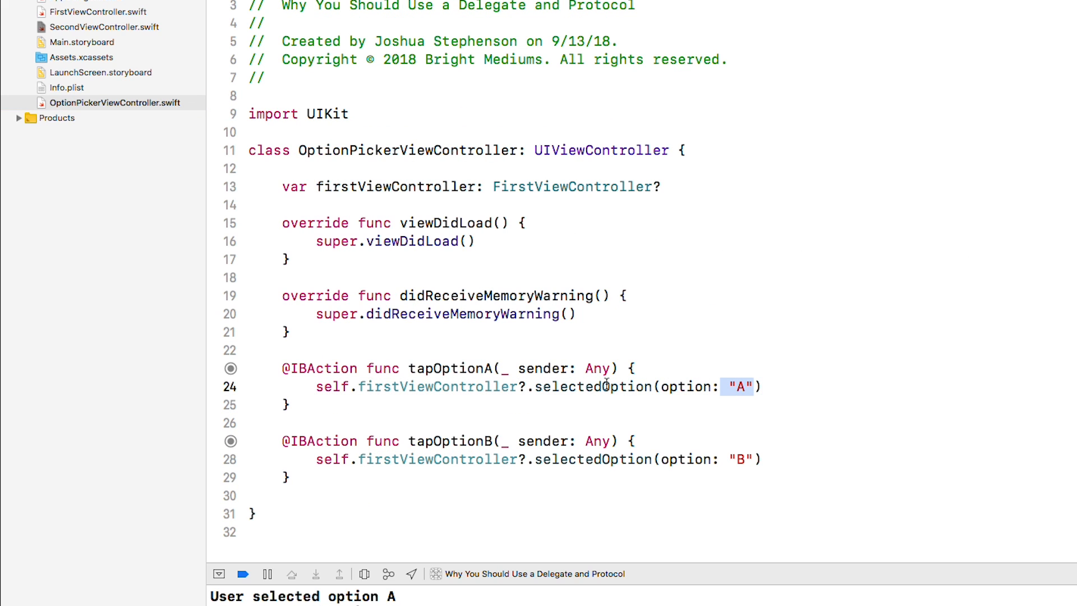
{"action": "left_click", "coordinate": [96, 11]}
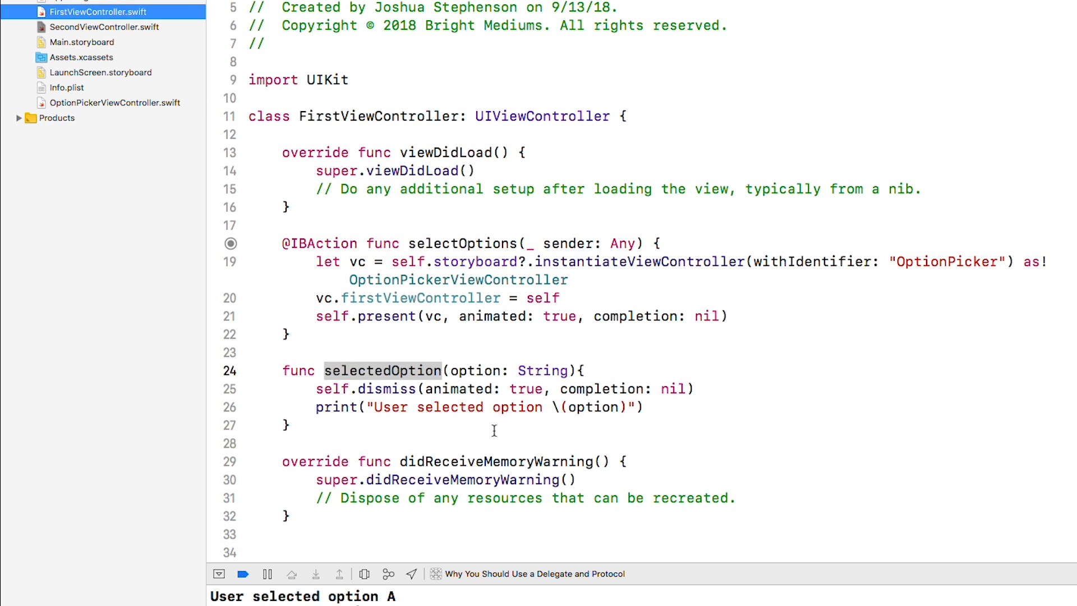
{"action": "double_click", "coordinate": [541, 370]}
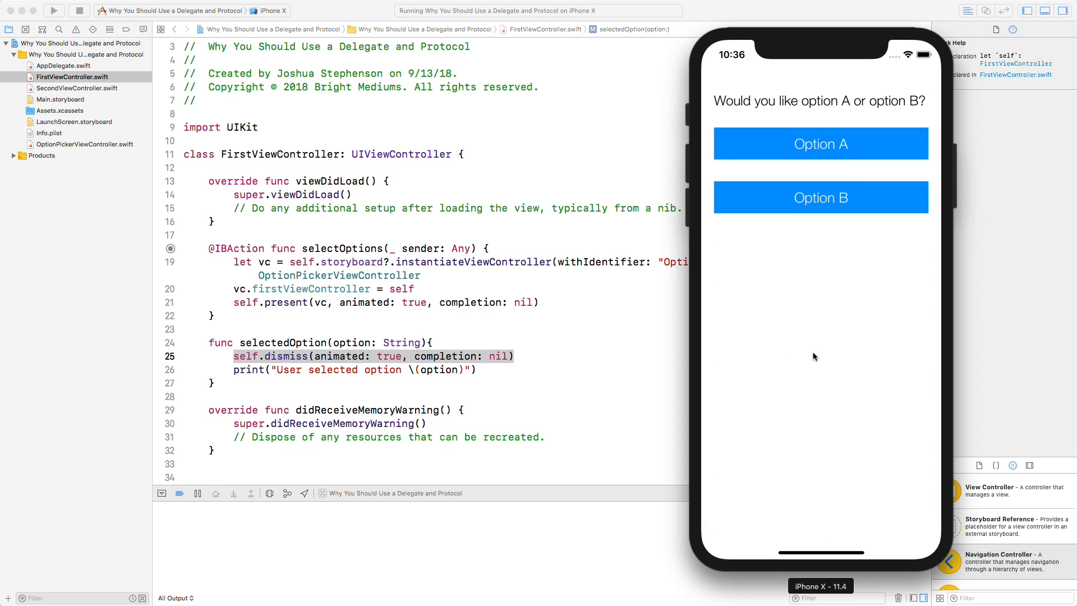
Step: Pick an option so the picker closes and logs it, then switch the app to the Second tab
{"action": "left_click", "coordinate": [820, 144]}
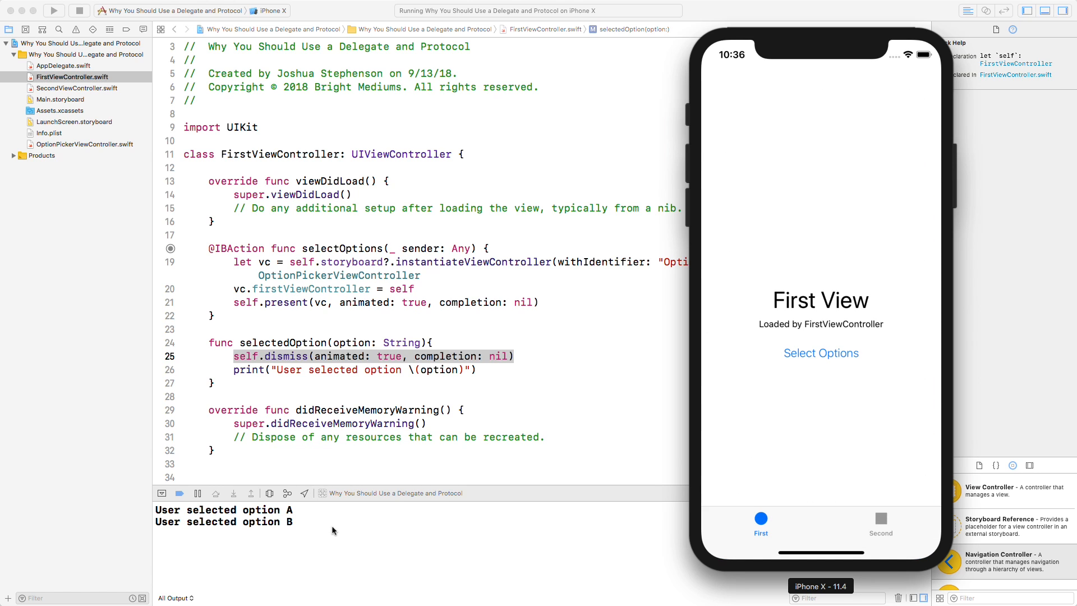
{"action": "mouse_move", "coordinate": [378, 358]}
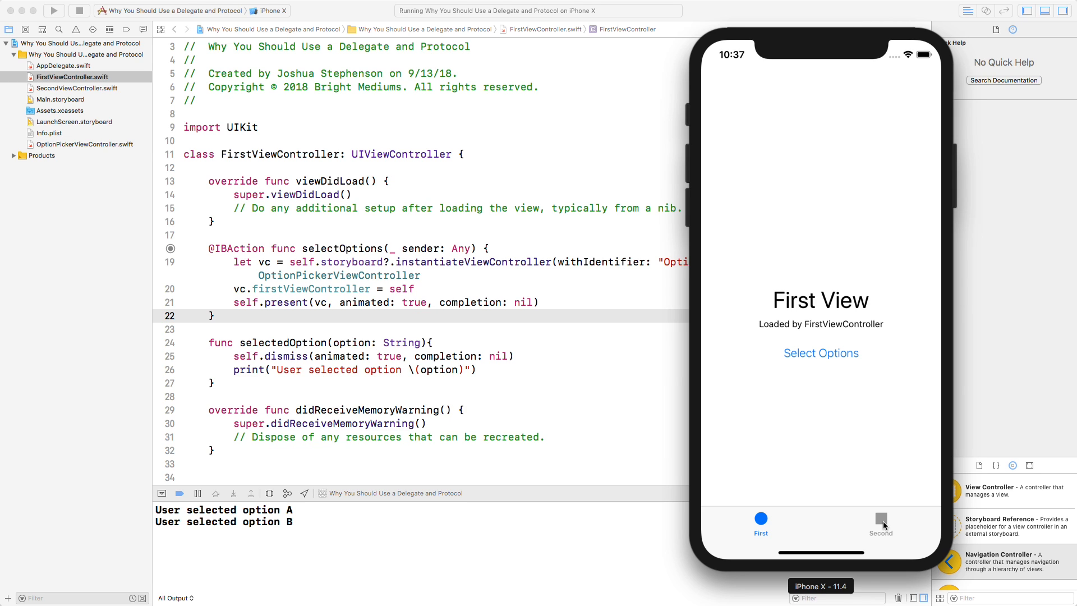
{"action": "left_click", "coordinate": [880, 524]}
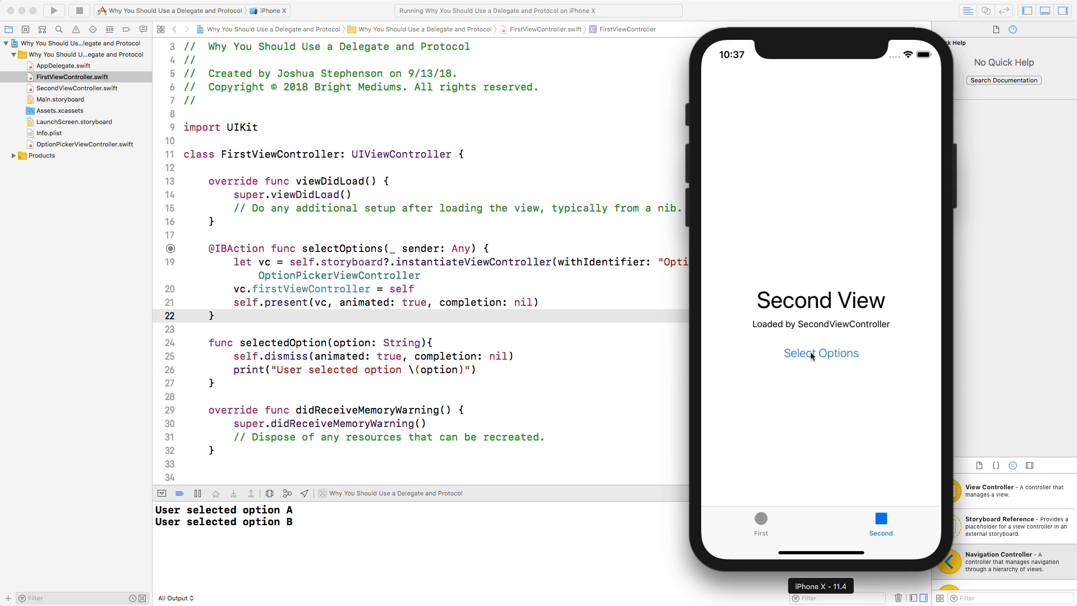
{"action": "mouse_move", "coordinate": [808, 243]}
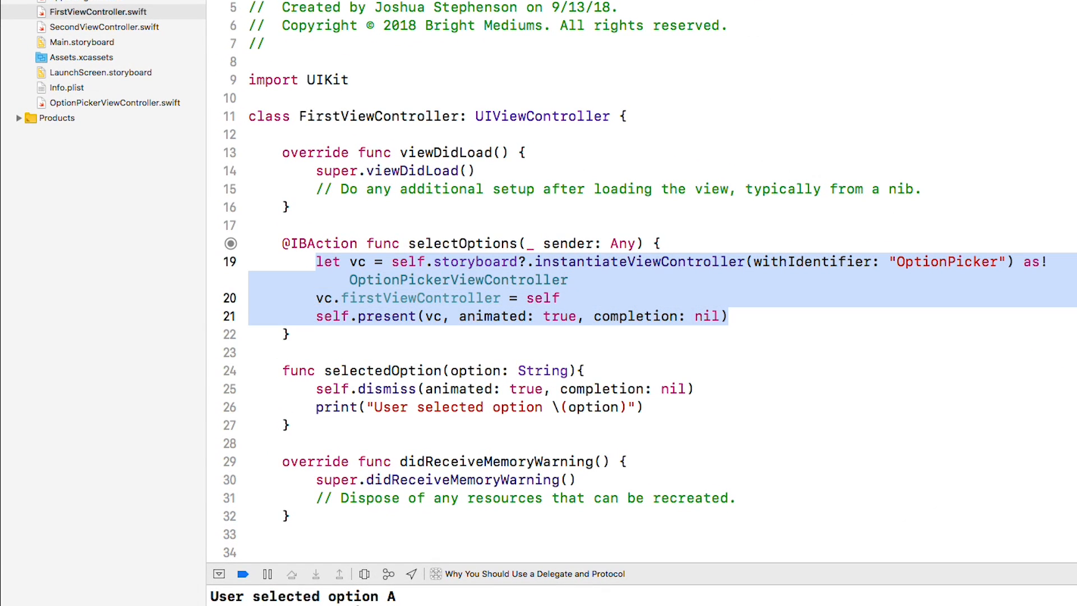
Step: Paste the picker-launching selectOptions body into SecondViewController.swift, then view Main.storyboard
{"action": "left_click", "coordinate": [105, 27]}
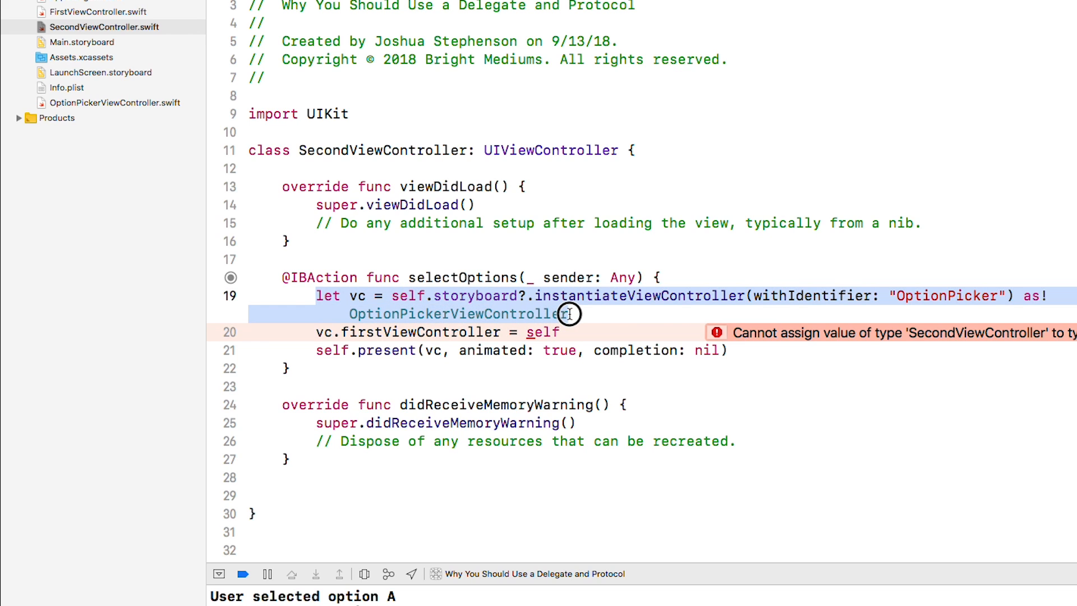
{"action": "mouse_move", "coordinate": [518, 304]}
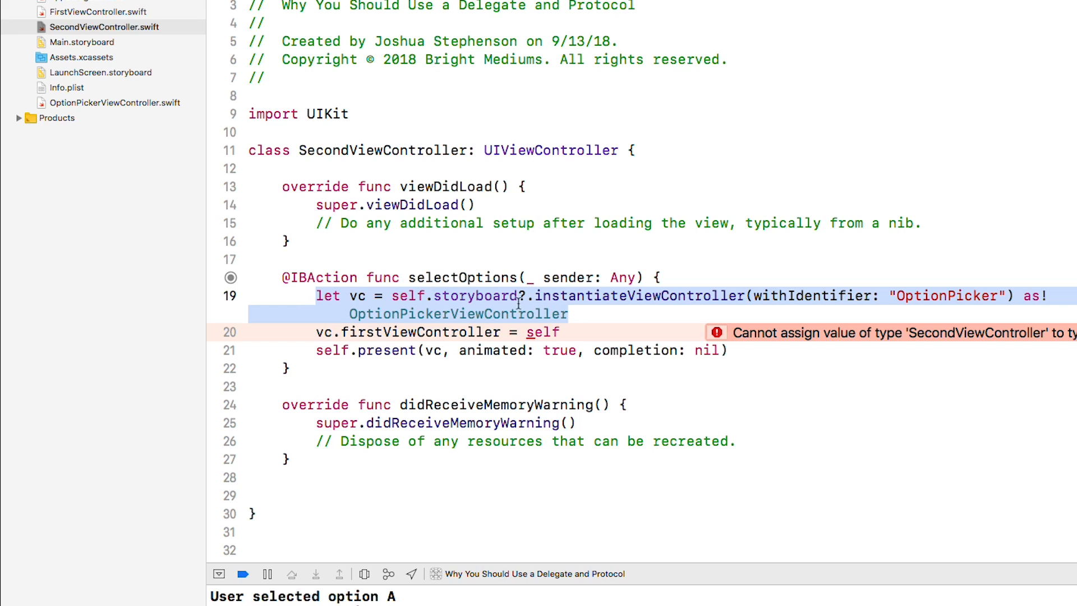
{"action": "double_click", "coordinate": [474, 296]}
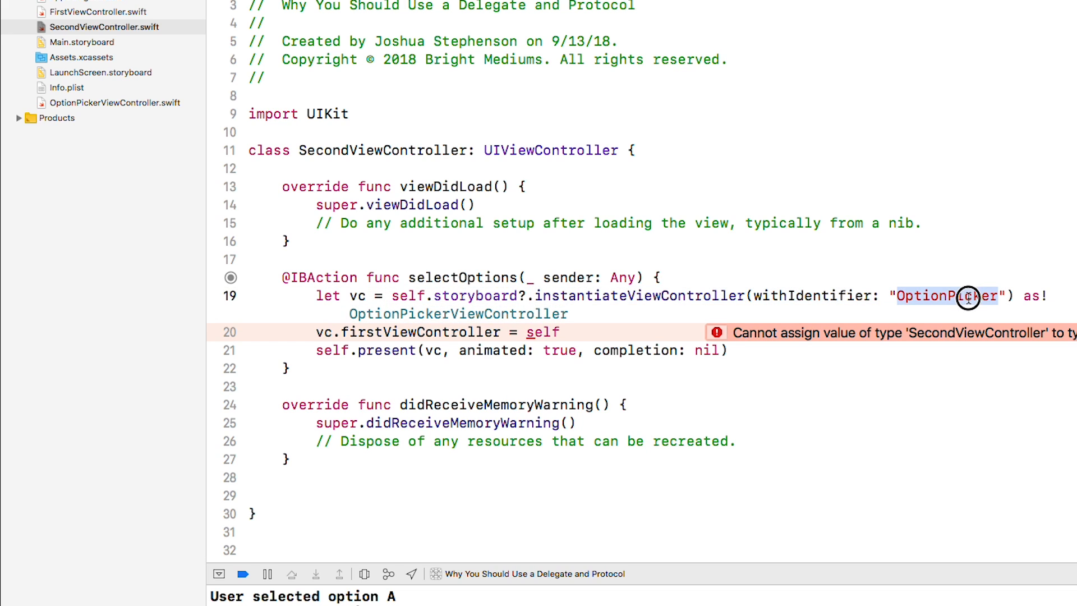
{"action": "left_click", "coordinate": [81, 41]}
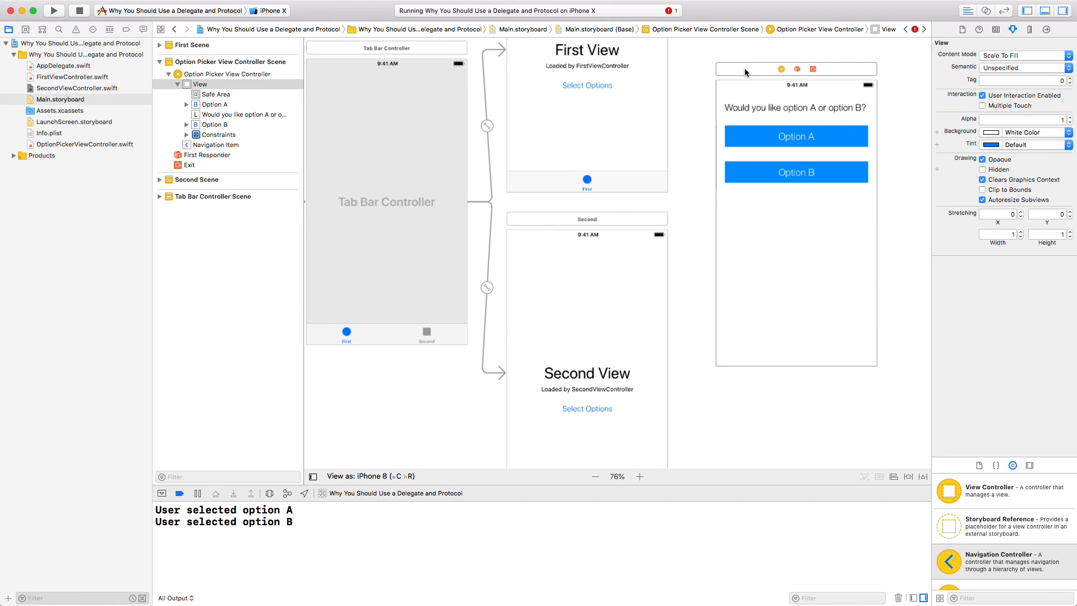
Step: Delete SecondViewController's erroring 'vc.firstViewController = self' line and return to OptionPickerViewController.swift
{"action": "left_click", "coordinate": [879, 90]}
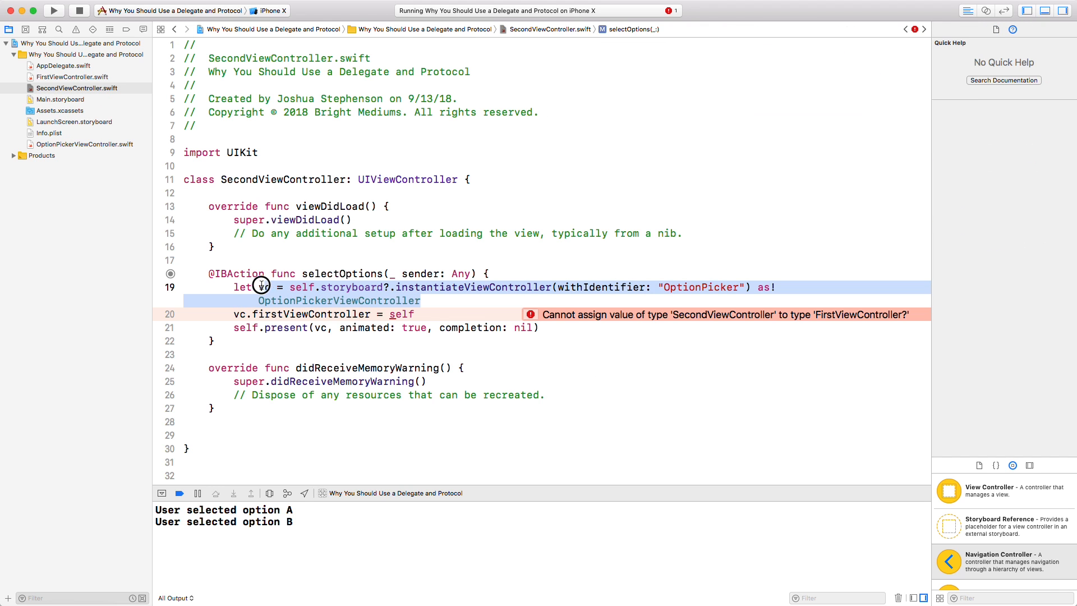
{"action": "left_click", "coordinate": [264, 286]}
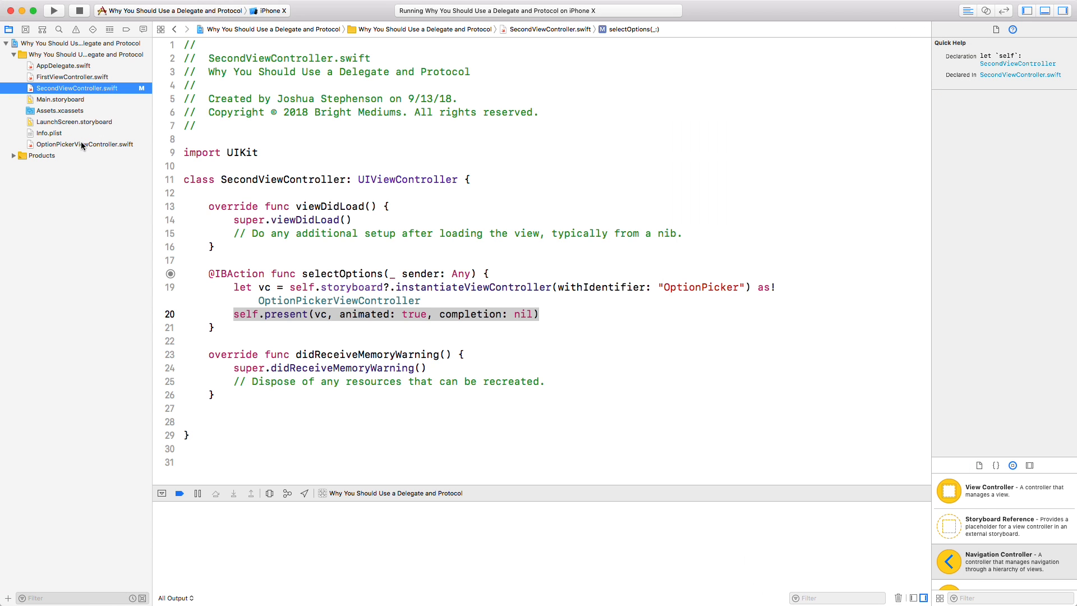
{"action": "left_click", "coordinate": [85, 143]}
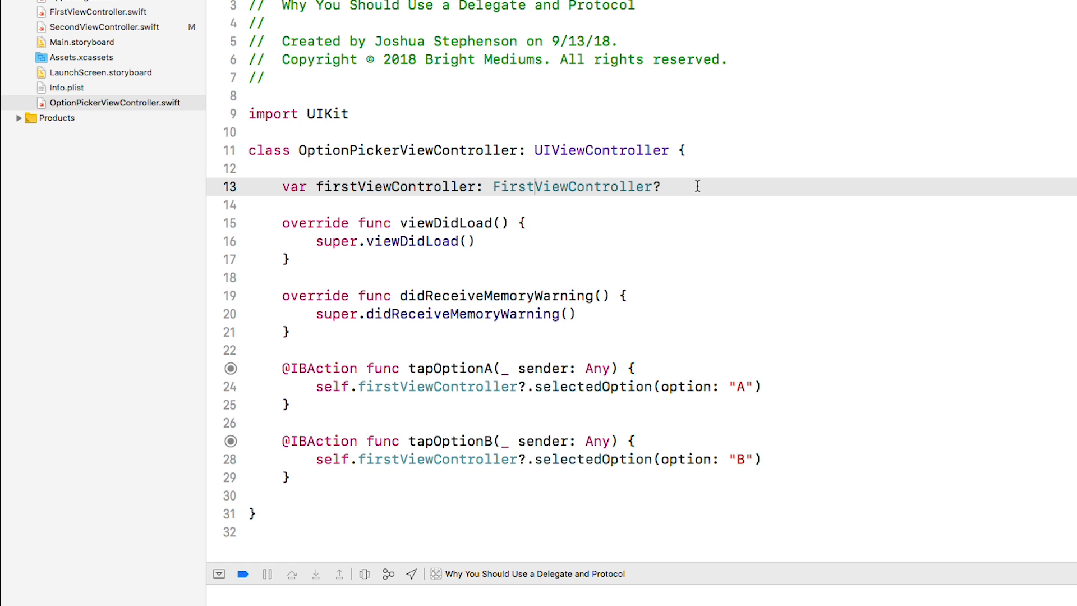
Step: Add 'var secondViewController: SecondViewController?' and nil-checked if/else-if branches notifying whichever controller is set
{"action": "type", "text": "var secondViewController"}
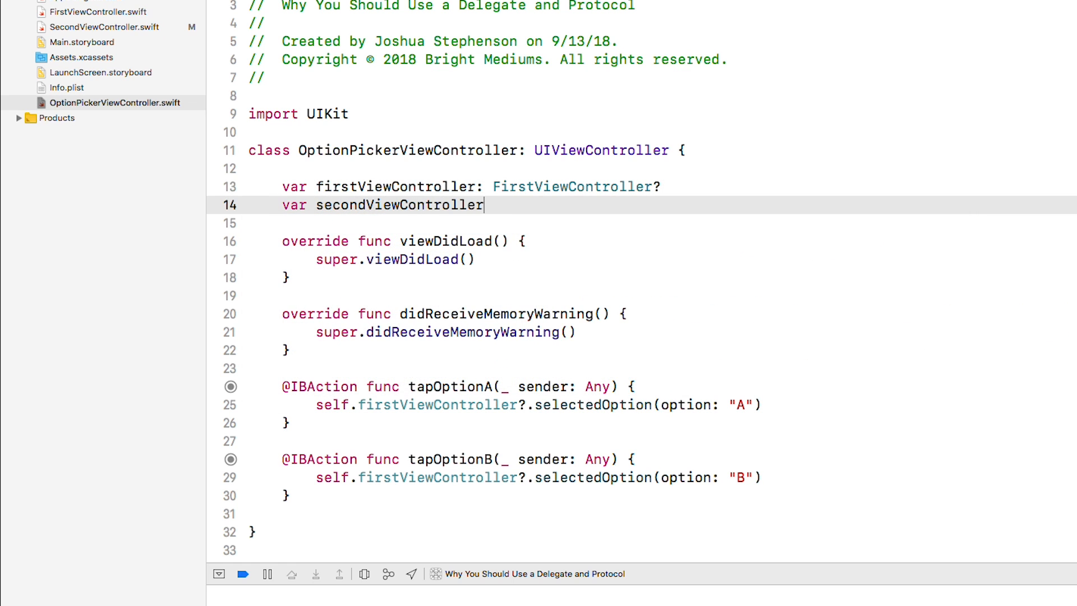
{"action": "type", "text": ": SecondViewController?"}
{"action": "left_click", "coordinate": [641, 404]}
{"action": "type", "text": "if self.fir"}
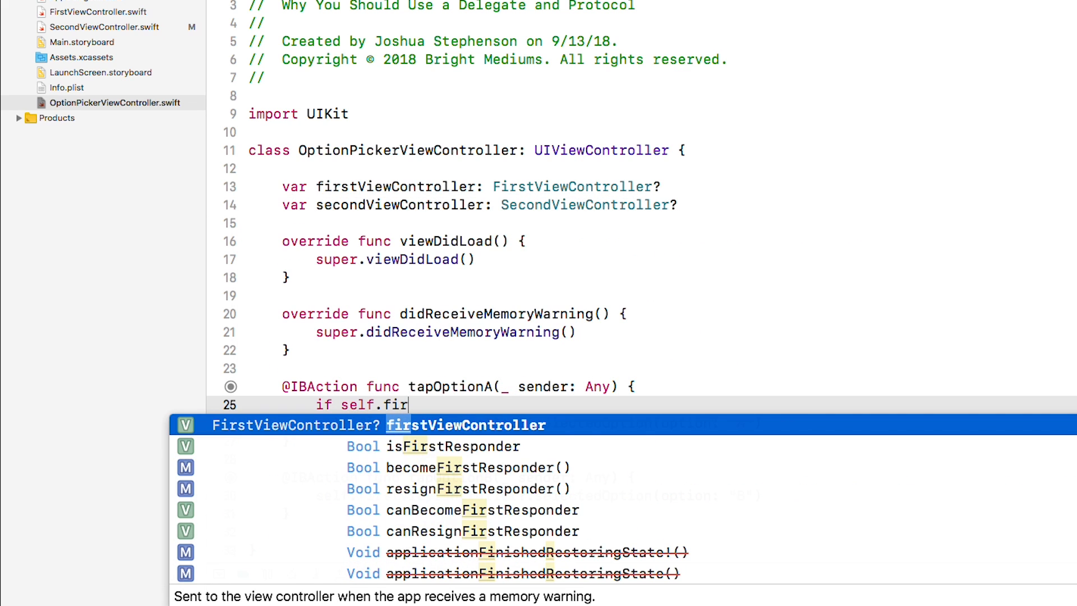
{"action": "type", "text": "stViewController != nil {"}
{"action": "type", "text": "}"}
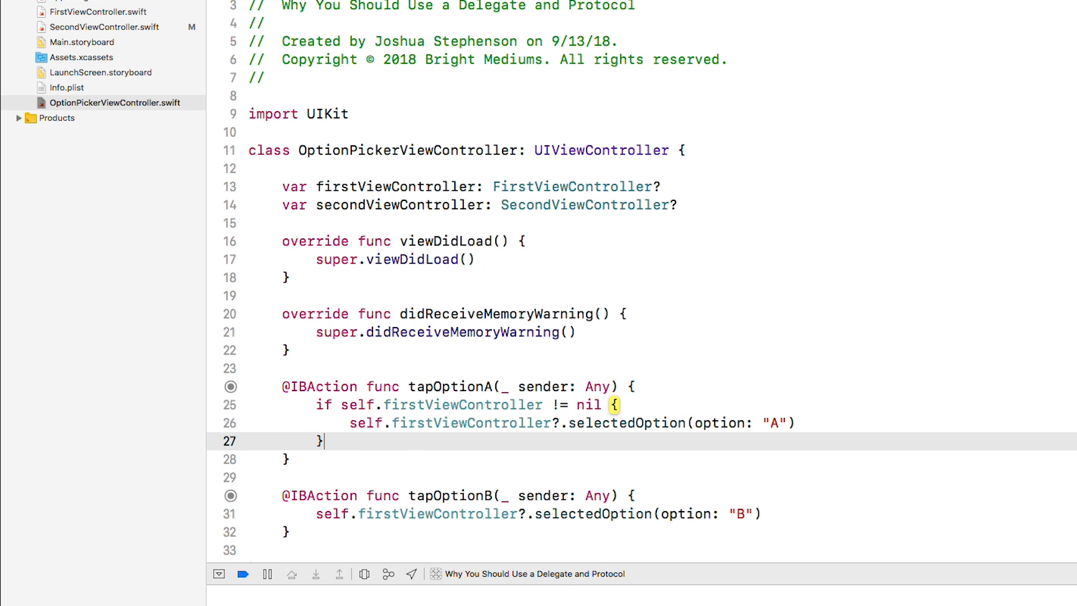
{"action": "type", "text": "else if self.secondViewController != nil {"}
{"action": "type", "text": "snel"}
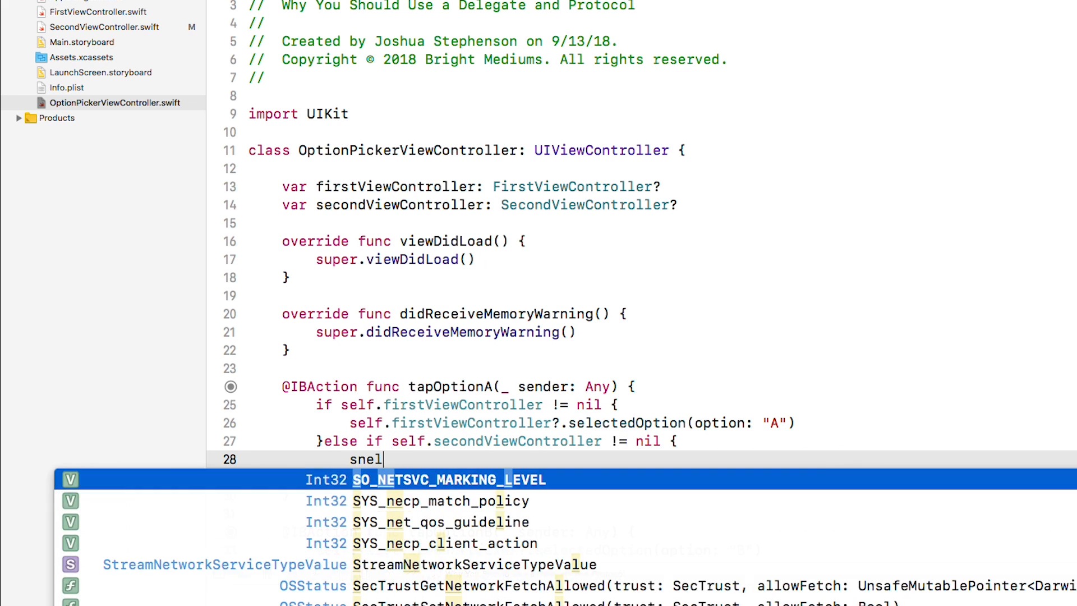
{"action": "type", "text": "self.secondViewController?.selectedOptions(option: \"A"}
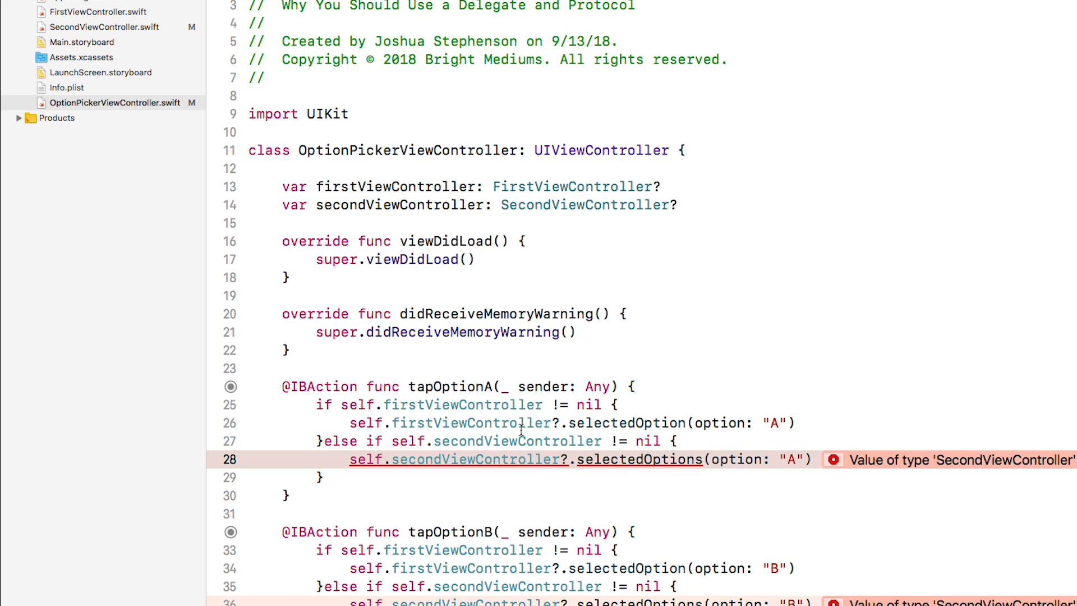
{"action": "left_click", "coordinate": [94, 12]}
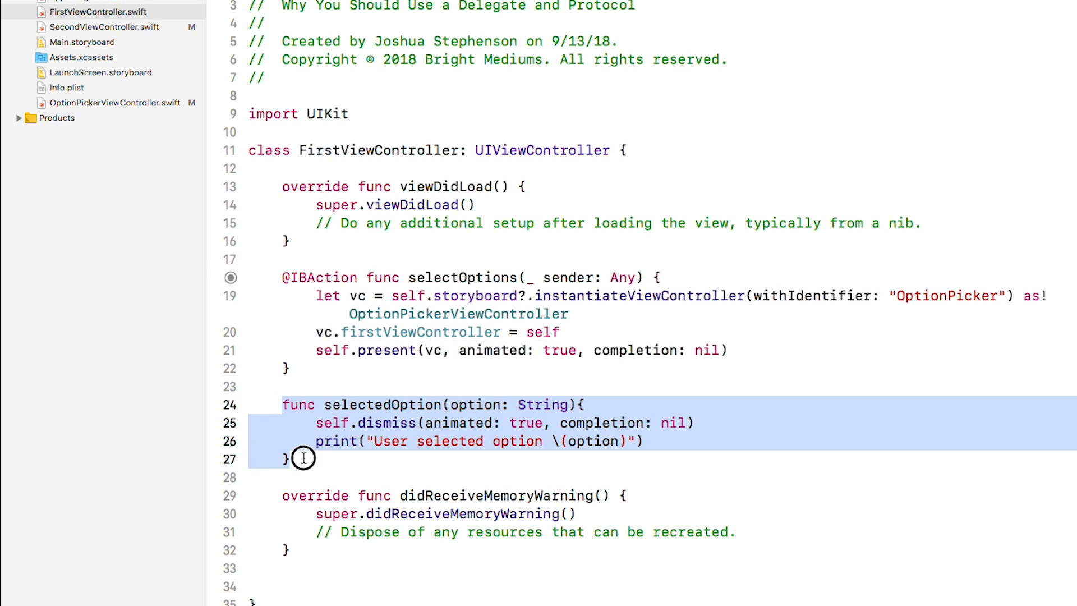
Step: Paste FirstViewController's selectedOption function into SecondViewController and start 'vc.secondViewController = self'
{"action": "left_click", "coordinate": [103, 27]}
{"action": "type", "text": "v"}
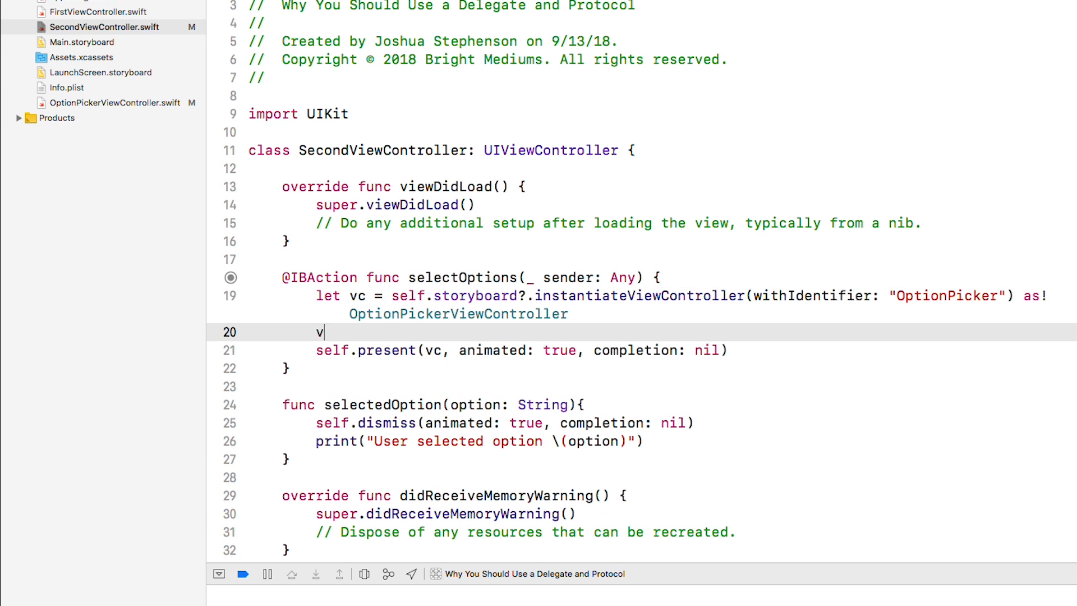
{"action": "type", "text": "c.secondViewController = self"}
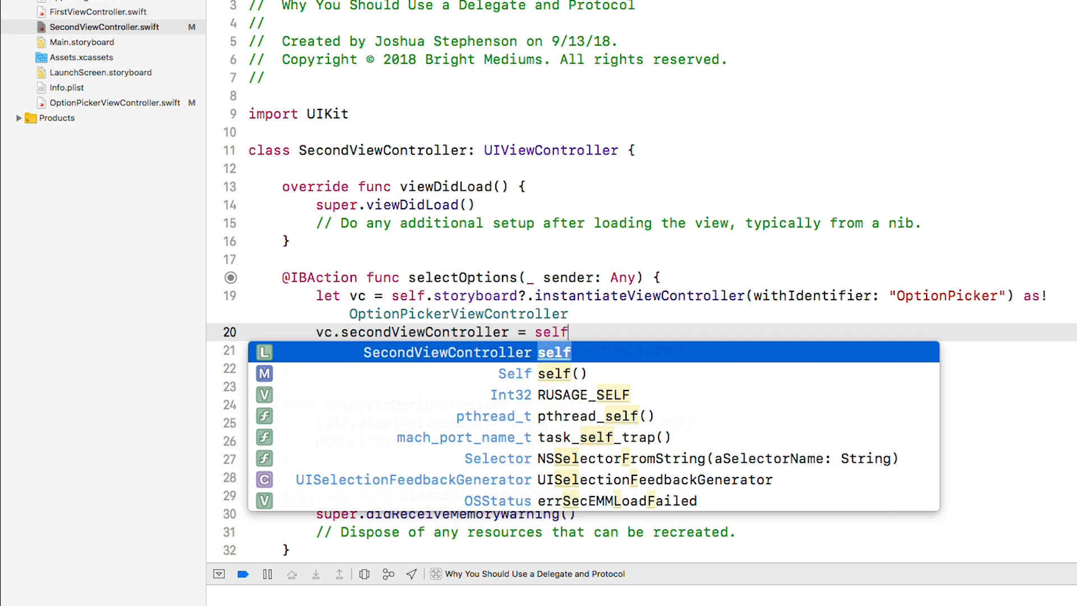
Step: Accept the autocomplete so selectOptions assigns 'vc.secondViewController = self'
{"action": "left_click", "coordinate": [54, 11]}
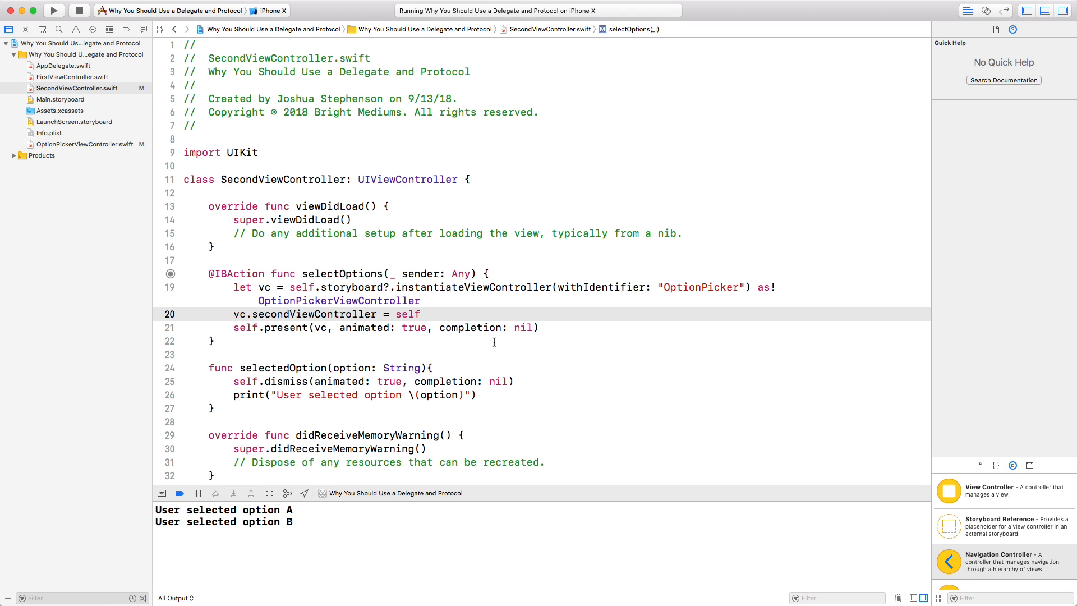
Step: Correct selectedOptions to selectedOption, rerun the app and see option A logged
{"action": "left_click", "coordinate": [84, 142]}
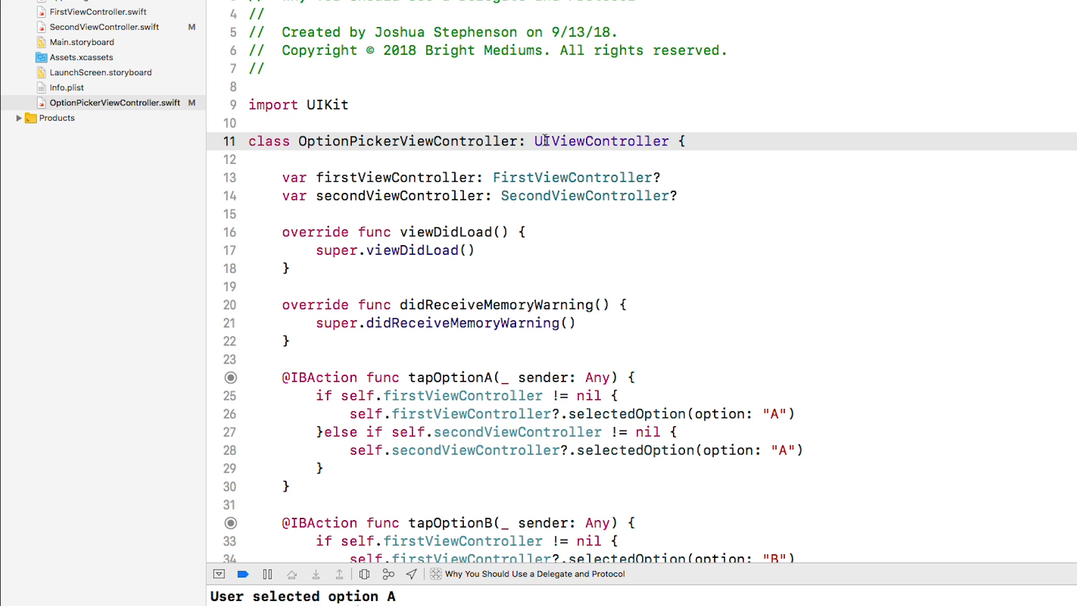
{"action": "mouse_move", "coordinate": [534, 111]}
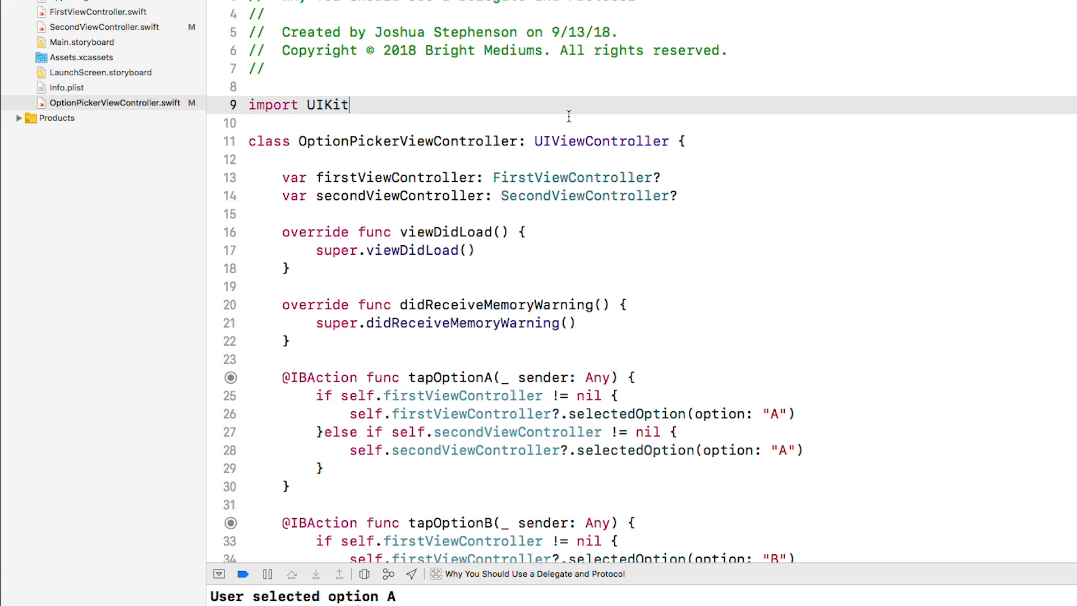
{"action": "mouse_move", "coordinate": [664, 311]}
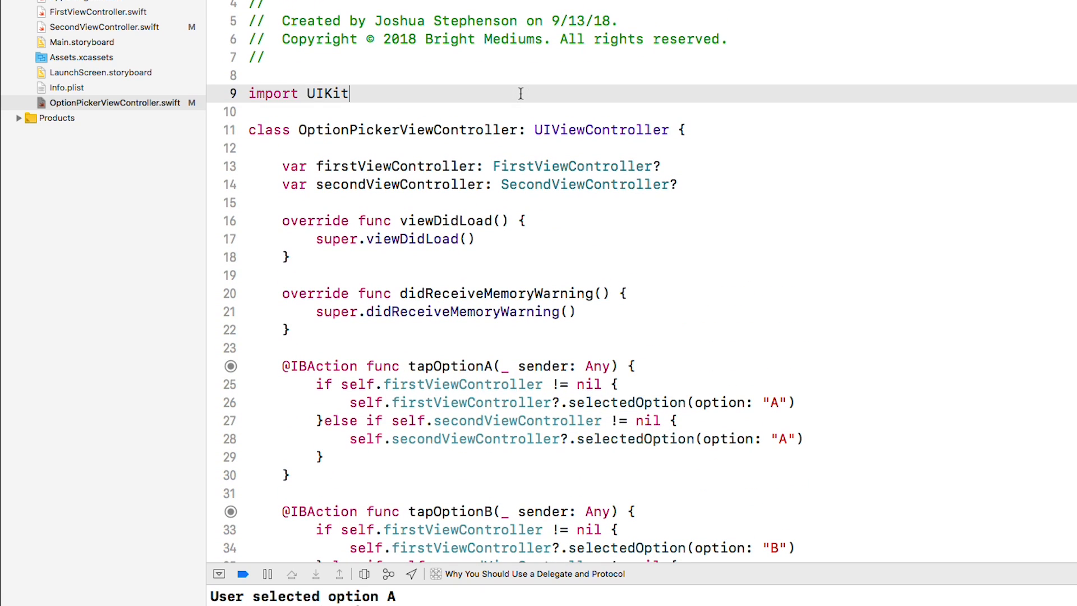
Step: Declare an OptionPickerDelegate protocol with a didSelectOption(option:) requirement
{"action": "type", "text": "protocol"}
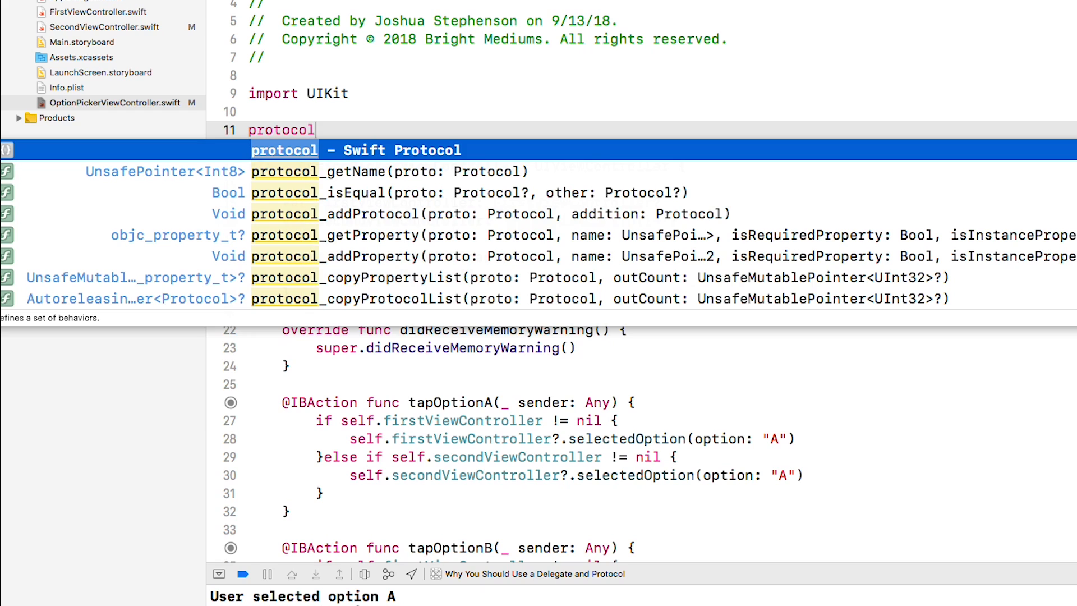
{"action": "type", "text": "OptionPickerDelegate {"}
{"action": "type", "text": "func"}
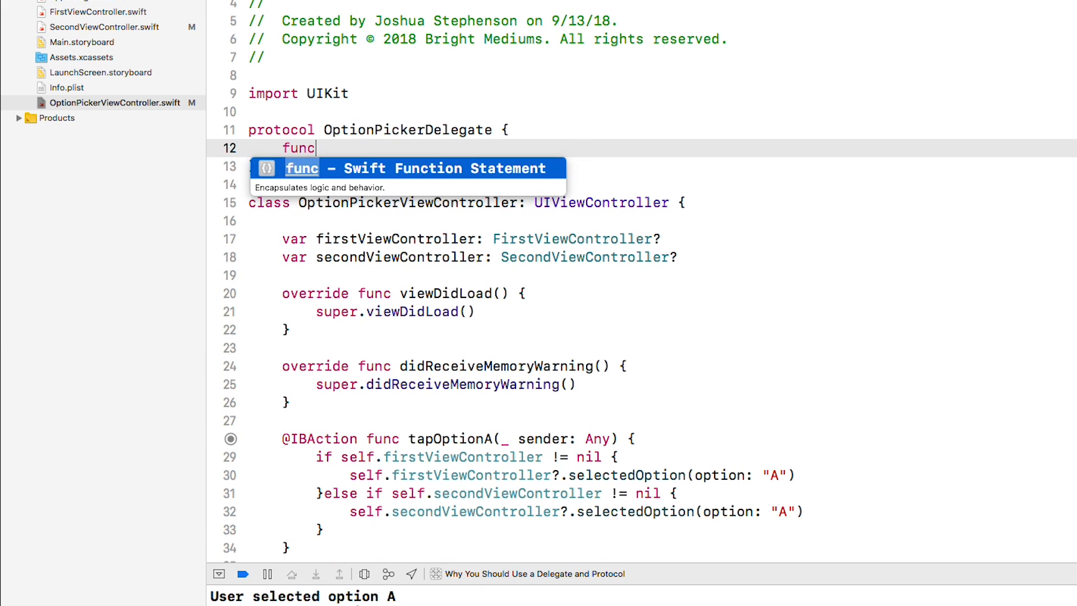
{"action": "type", "text": "didSelect"}
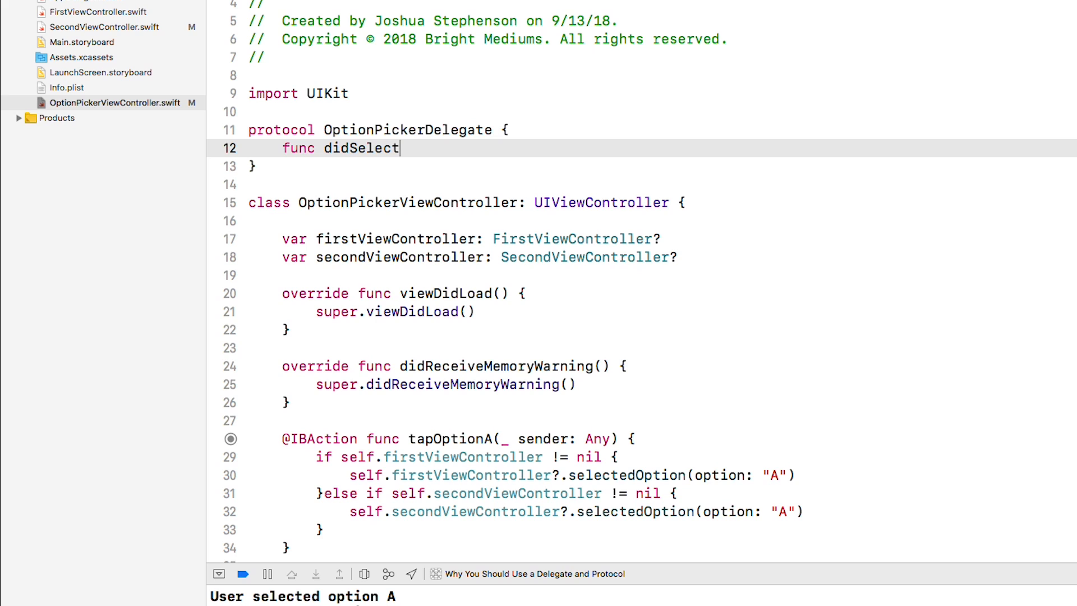
{"action": "type", "text": "Option(option: String"}
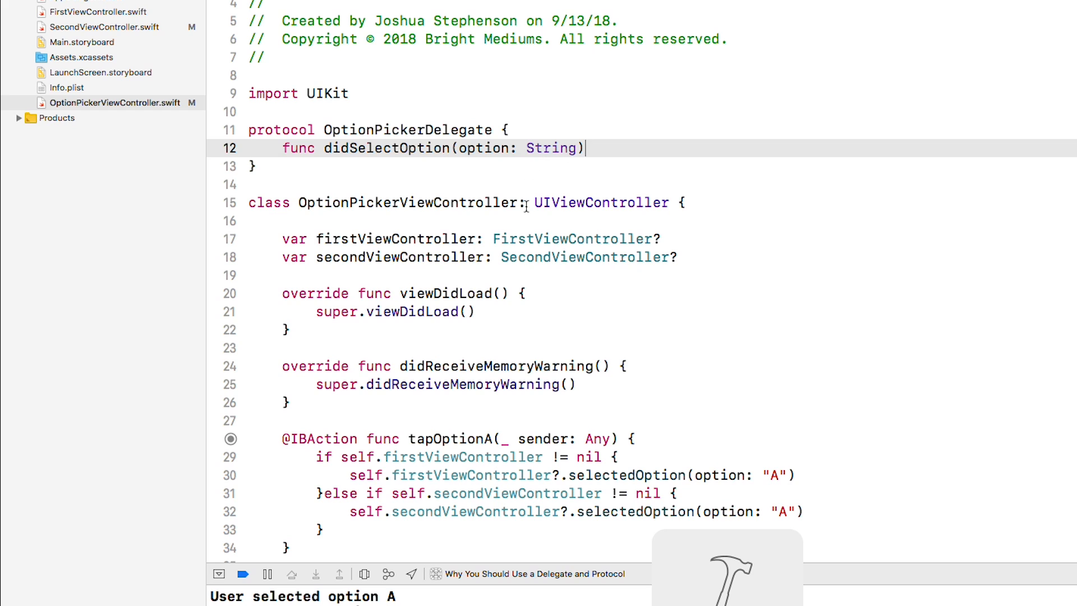
Step: Replace both view controller properties with an optional delegate: OptionPickerDelegate? property
{"action": "left_click", "coordinate": [320, 238]}
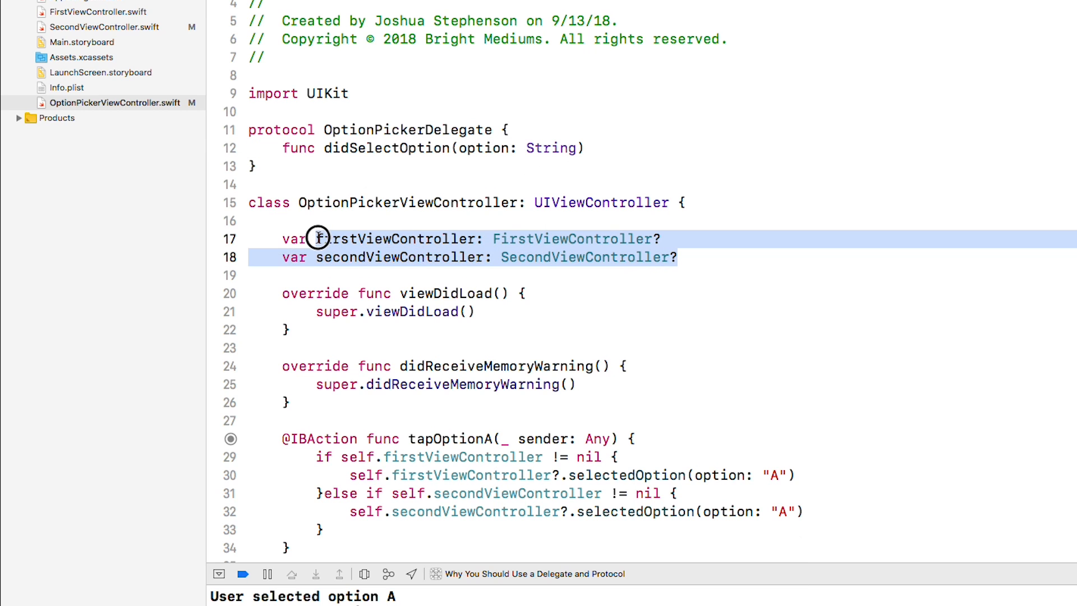
{"action": "type", "text": "deleg"}
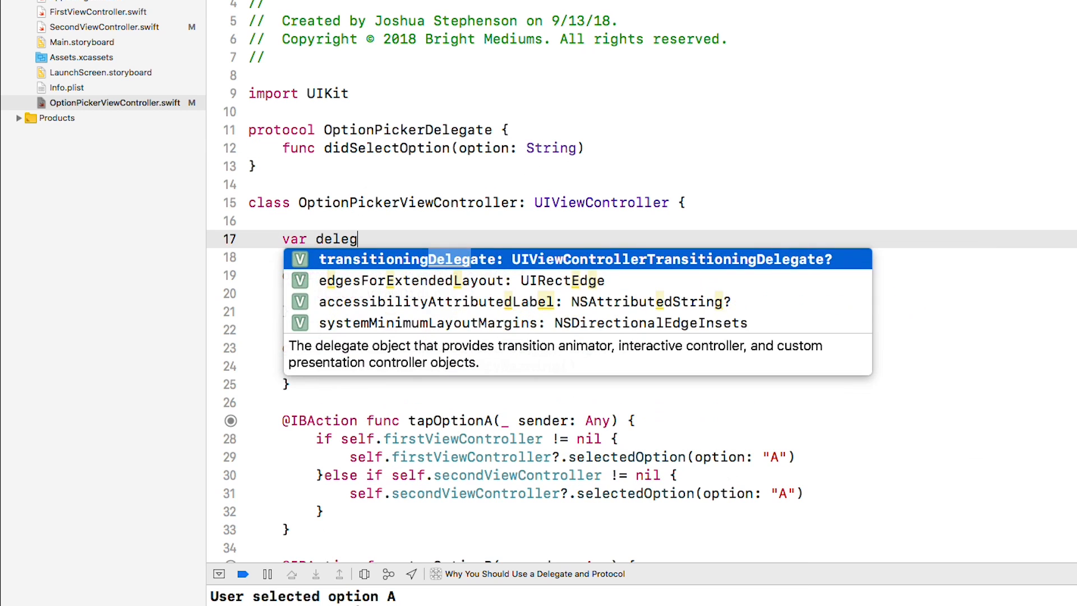
{"action": "type", "text": "ate: OptionPickerDelegate"}
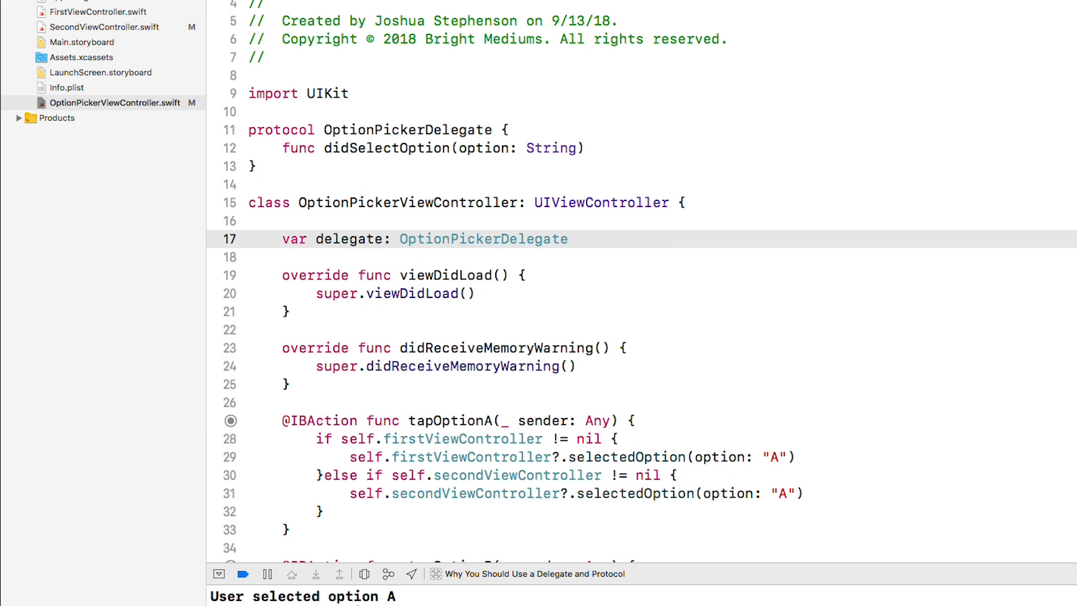
{"action": "type", "text": "?"}
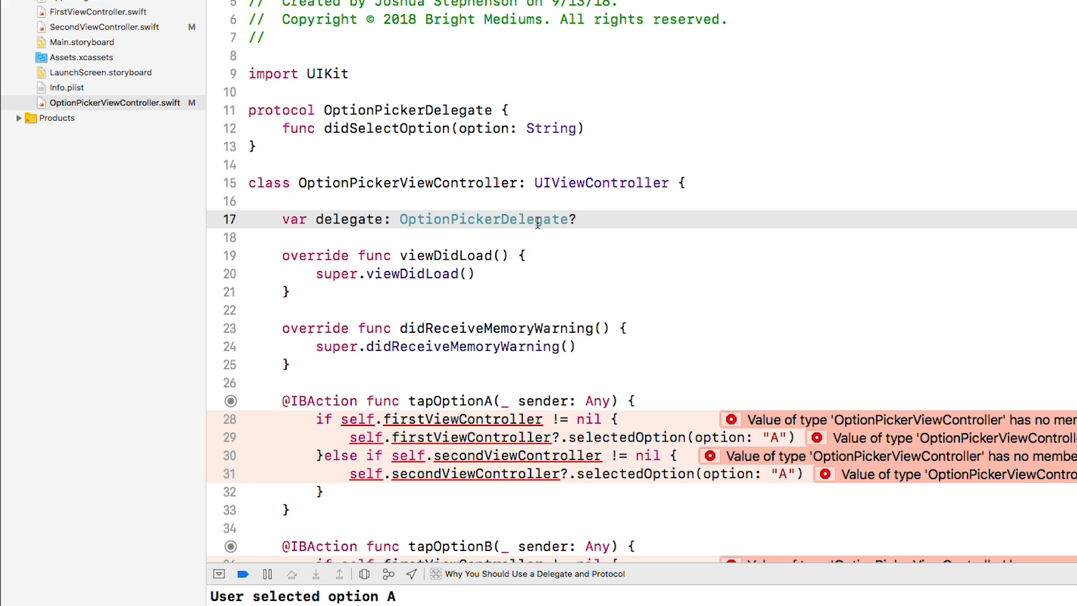
Step: Make FirstViewController adopt OptionPickerDelegate and accept the fix adding the didSelectOption stub
{"action": "left_click", "coordinate": [94, 11]}
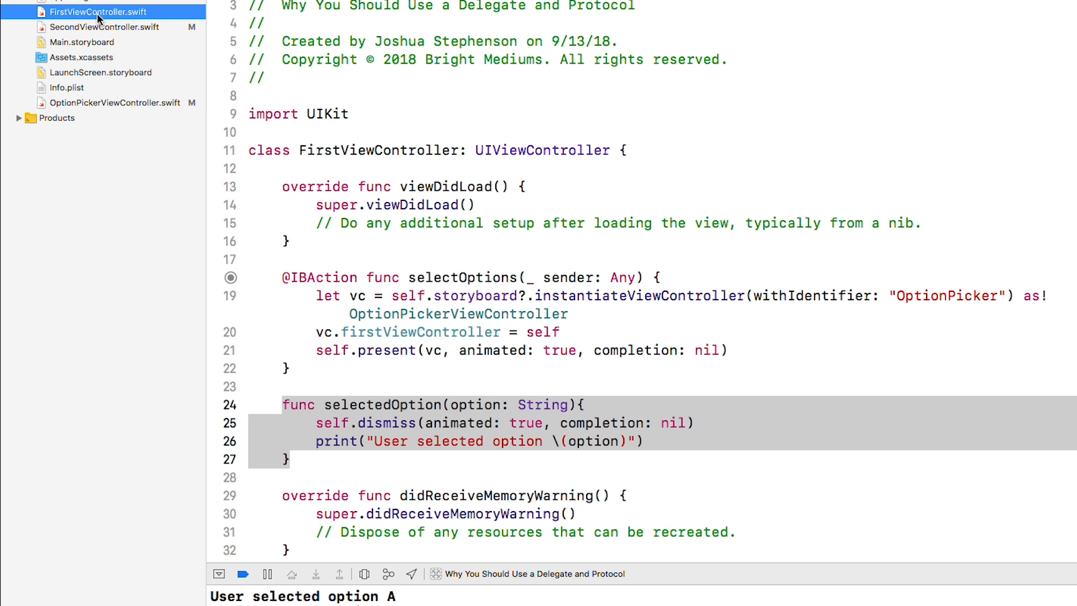
{"action": "left_click", "coordinate": [737, 135]}
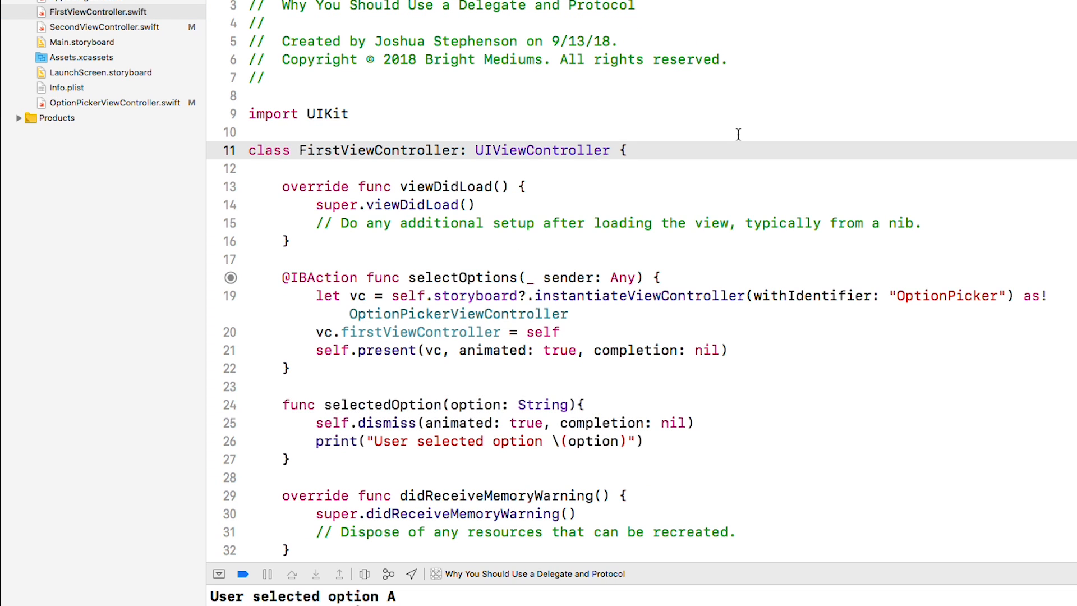
{"action": "type", "text": ", optionPickerDelegate"}
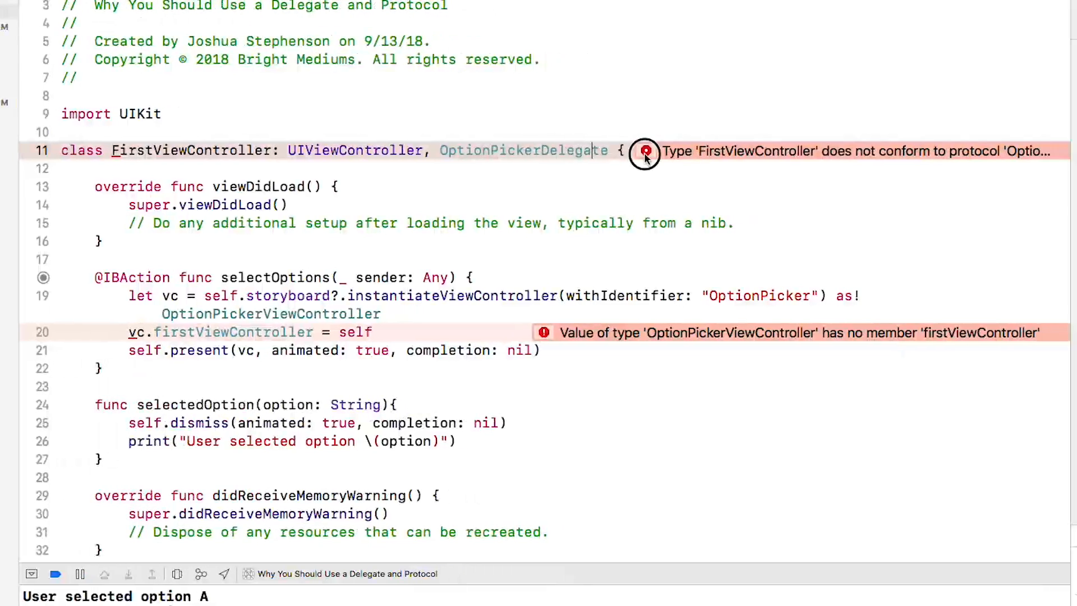
{"action": "left_click", "coordinate": [644, 150]}
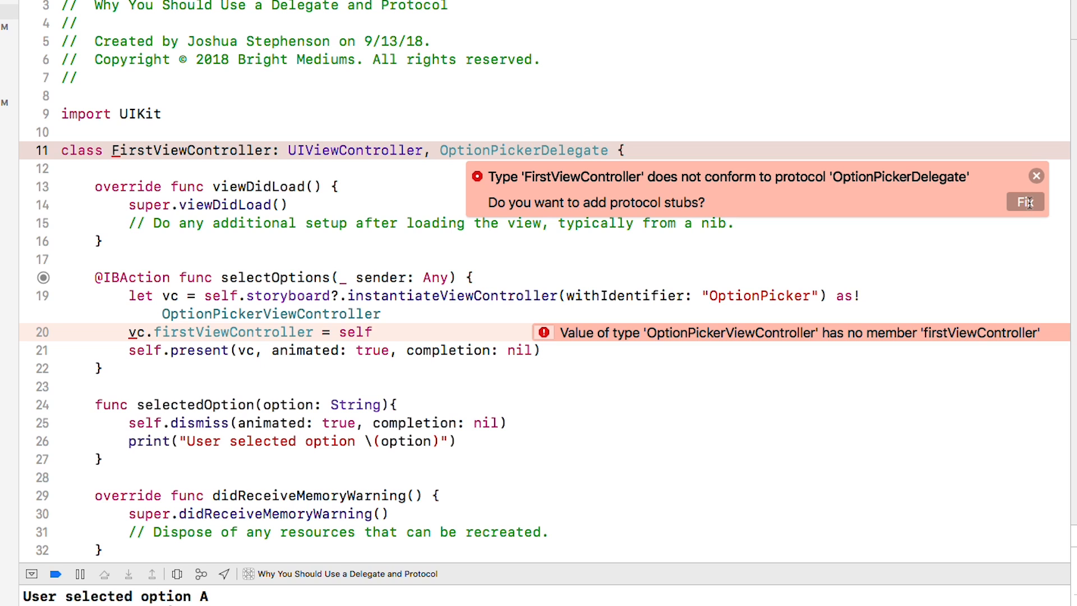
{"action": "left_click", "coordinate": [1024, 201]}
{"action": "type", "text": "vc.delegate ="}
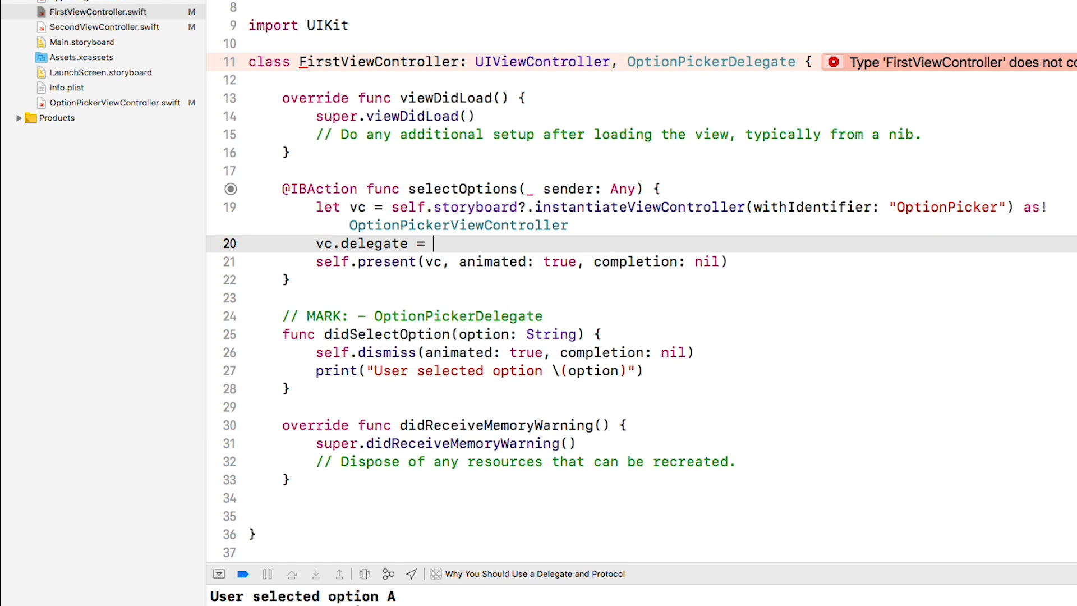
Step: Set the picker's delegate to self and copy the picker-presenting code for reuse
{"action": "type", "text": "self"}
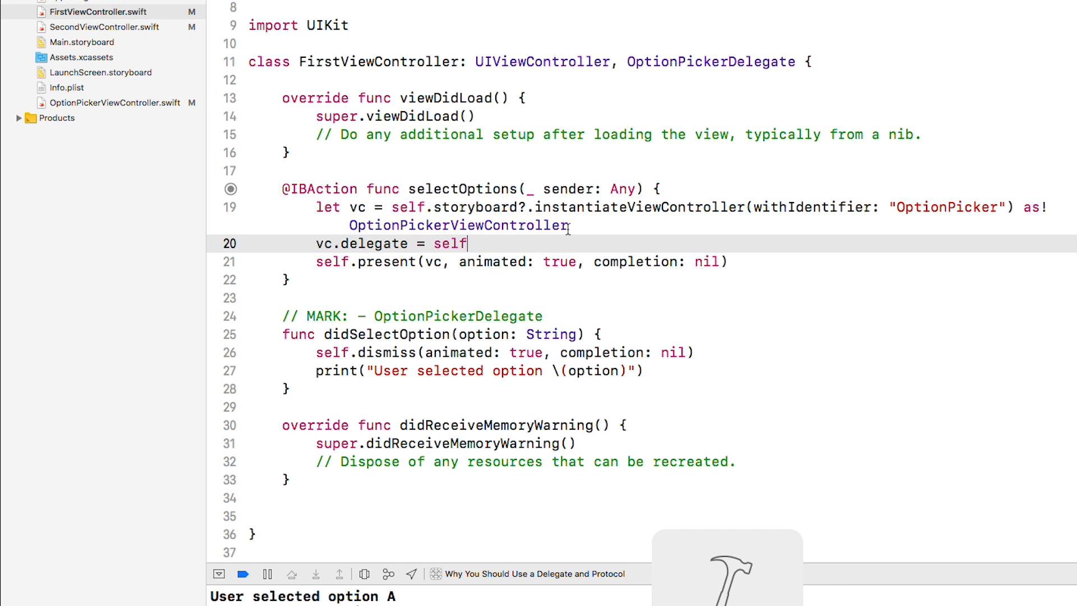
{"action": "left_click_drag", "start_coordinate": [316, 206], "coordinate": [727, 262]}
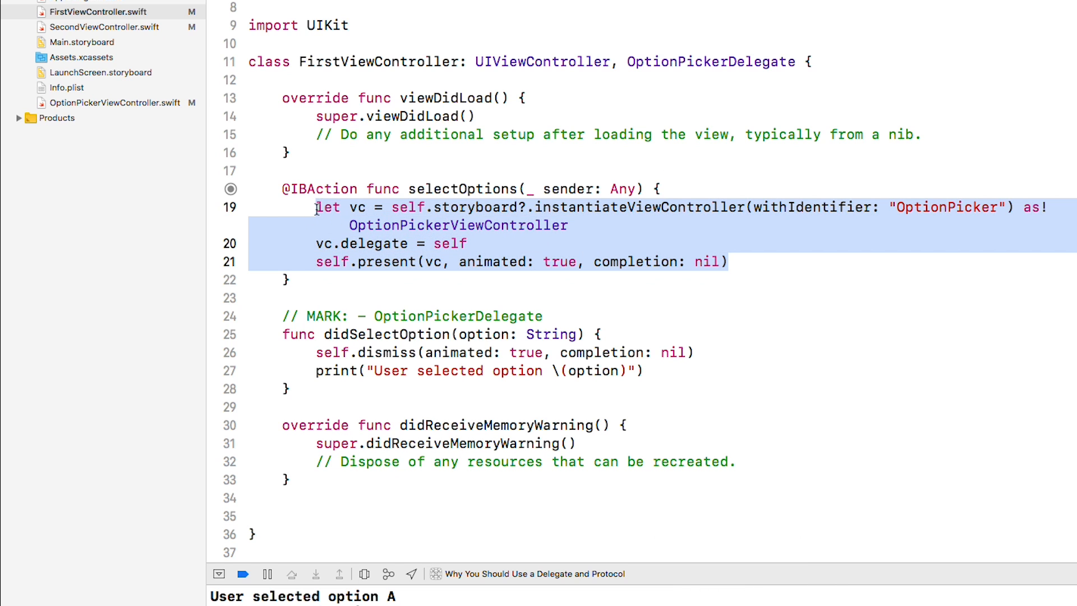
{"action": "left_click", "coordinate": [103, 27]}
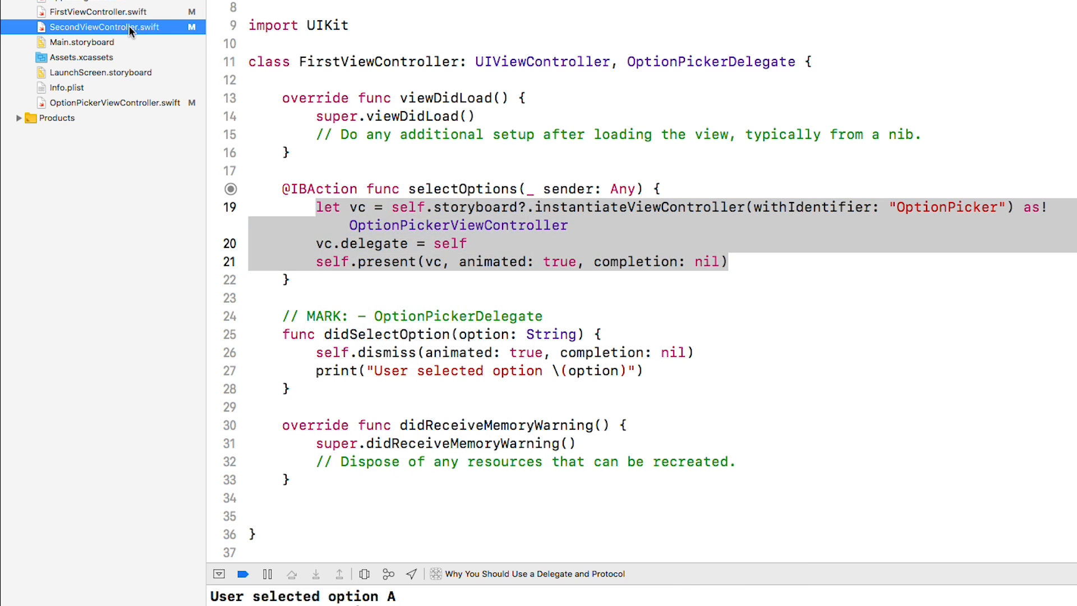
Step: Make SecondViewController adopt OptionPickerDelegate with delegate = self and a MARK-labelled didSelectOption handler
{"action": "left_click", "coordinate": [103, 27]}
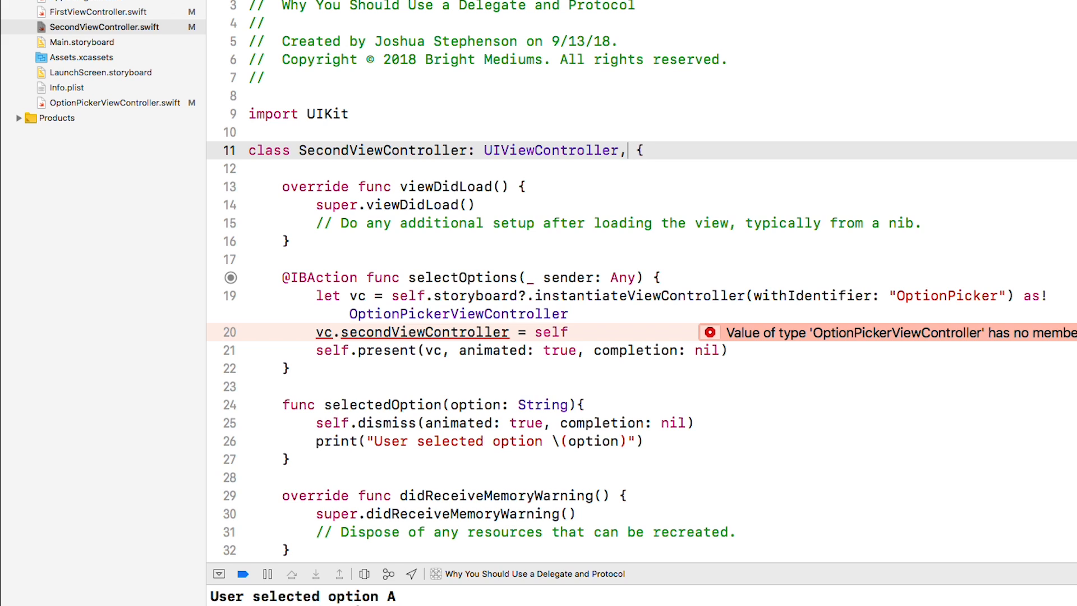
{"action": "type", "text": "OptionPickerDelegate"}
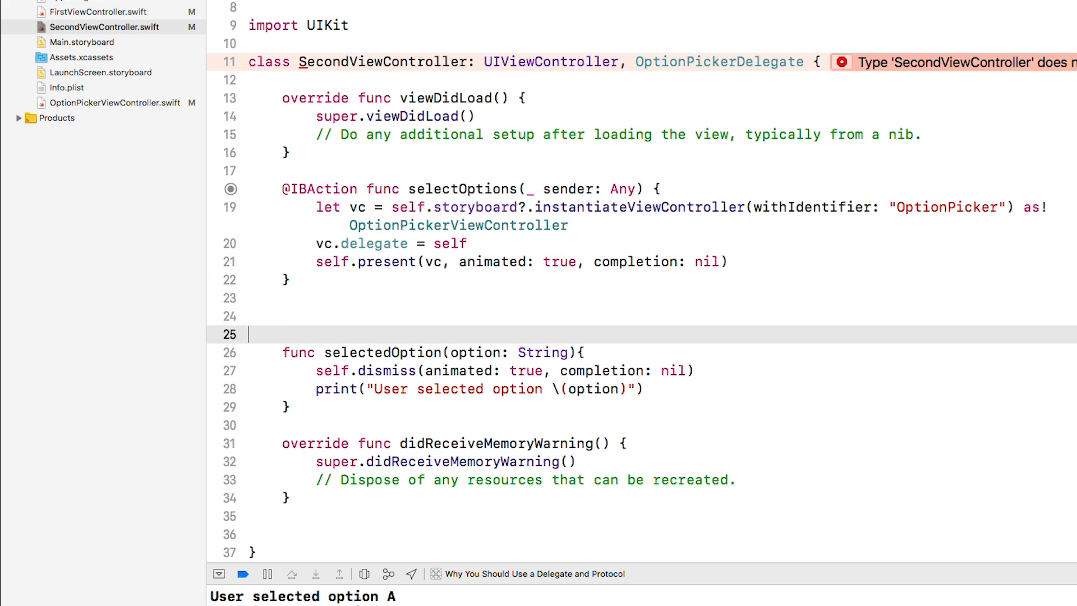
{"action": "type", "text": "// MARK: - OptionPickerDelegate"}
{"action": "left_click", "coordinate": [662, 352]}
{"action": "type", "text": "didS"}
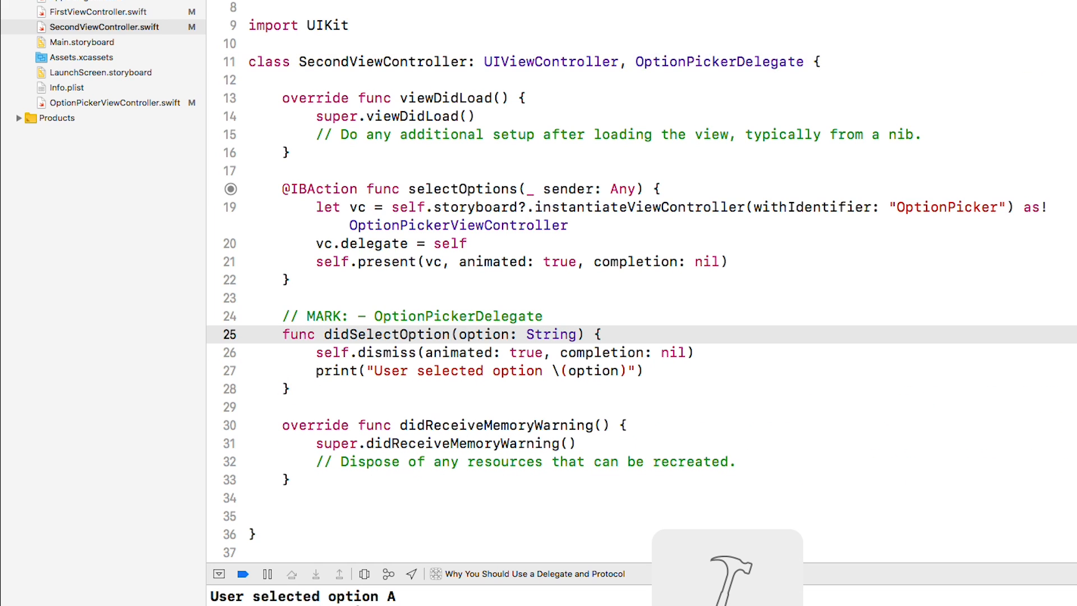
{"action": "left_click", "coordinate": [114, 102]}
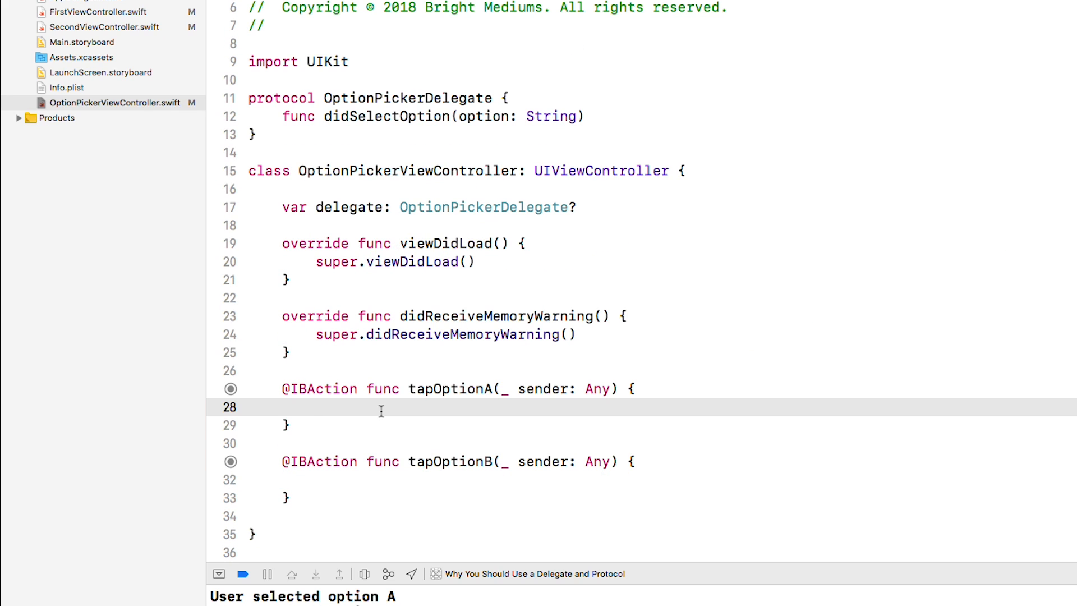
Step: Have tapOptionA and tapOptionB call self.delegate?.didSelectOption with "A" and "B"
{"action": "type", "text": "self."}
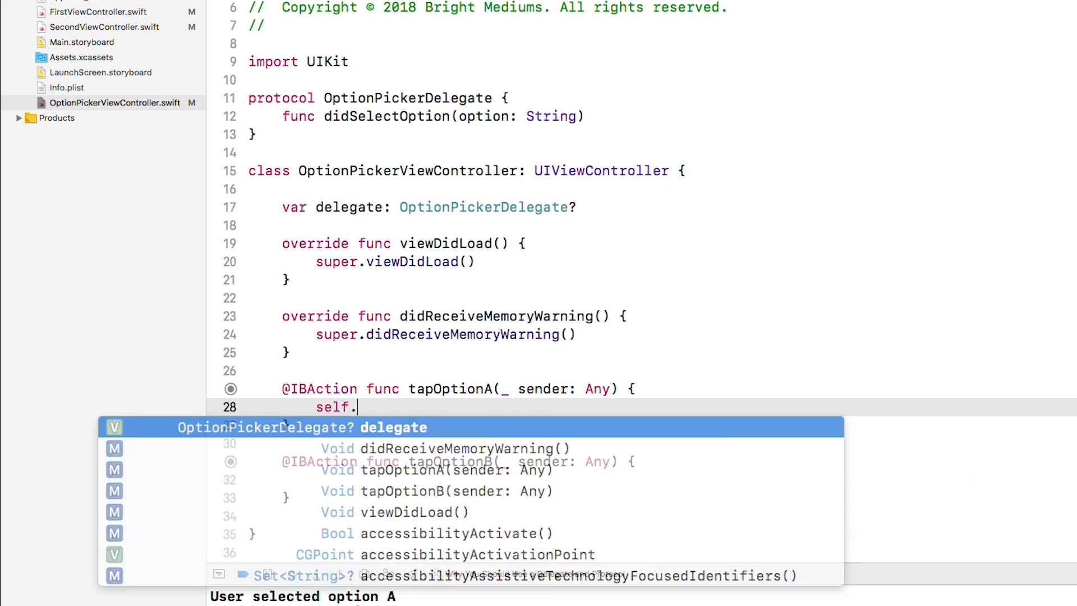
{"action": "type", "text": "delegate?.sel"}
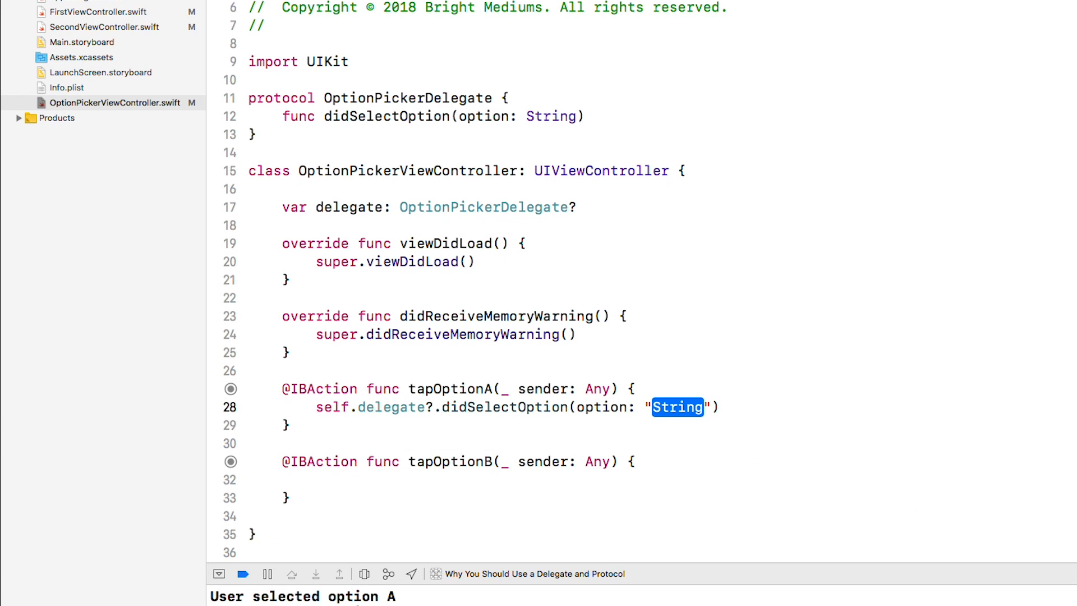
{"action": "type", "text": "A"}
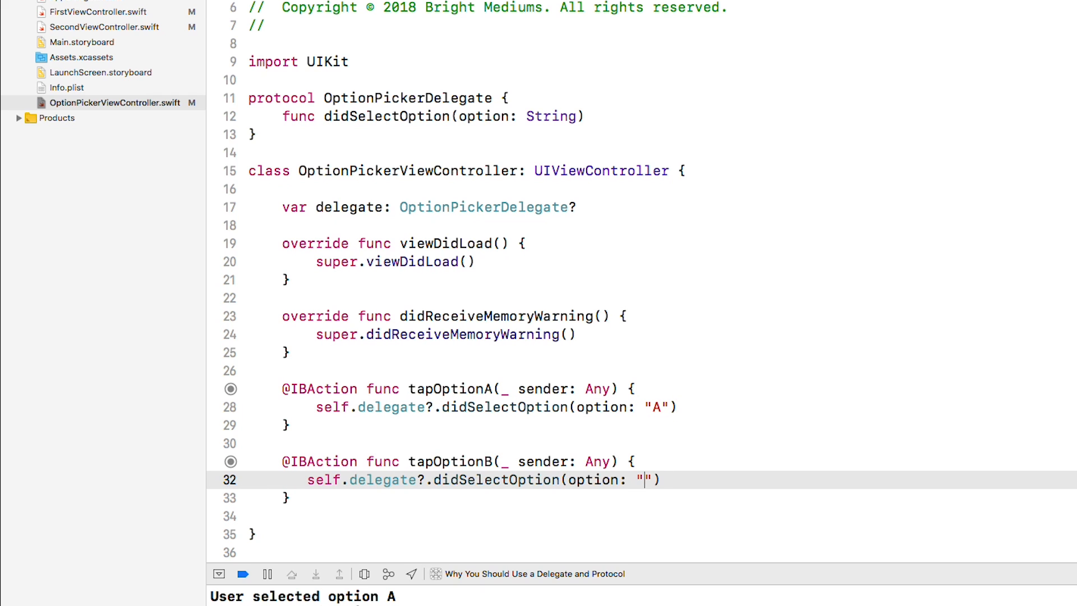
{"action": "type", "text": "B"}
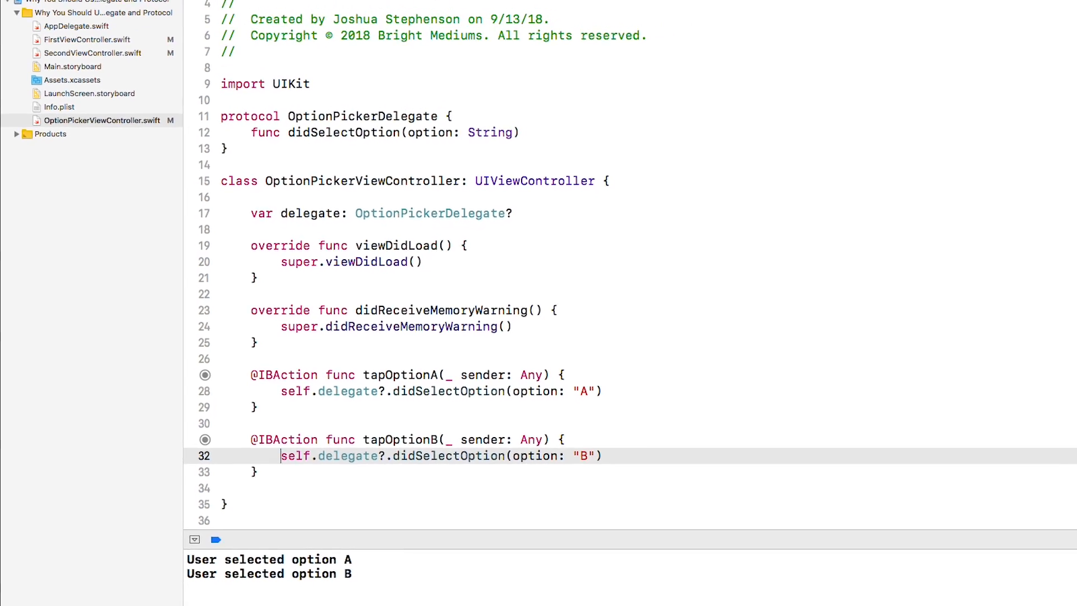
Step: Run the app and pick options A and B from both tabs, confirming the console logs each choice
{"action": "left_click", "coordinate": [54, 10]}
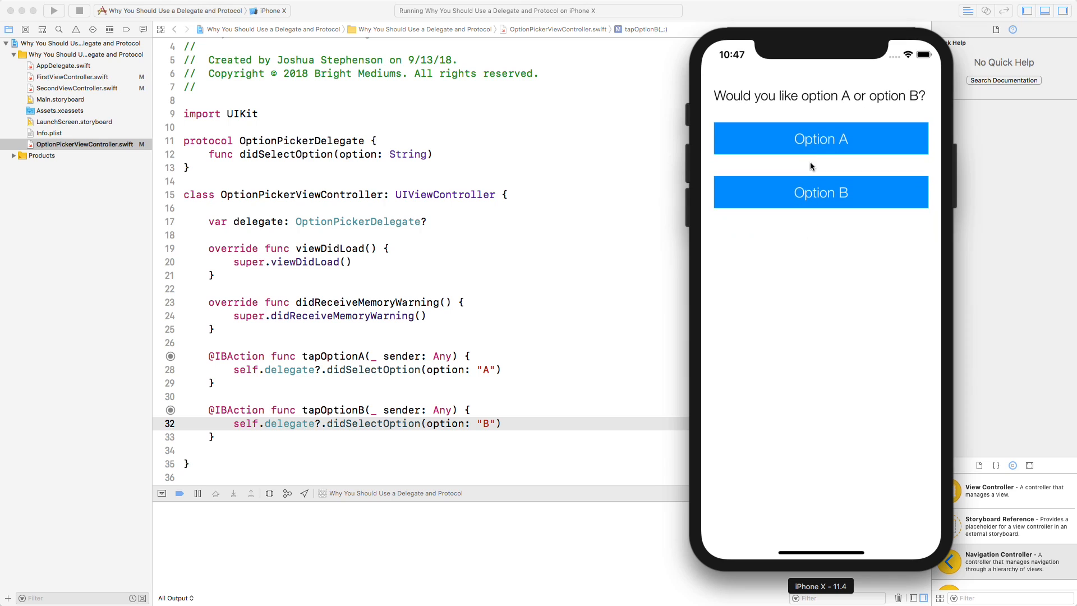
{"action": "left_click", "coordinate": [818, 138]}
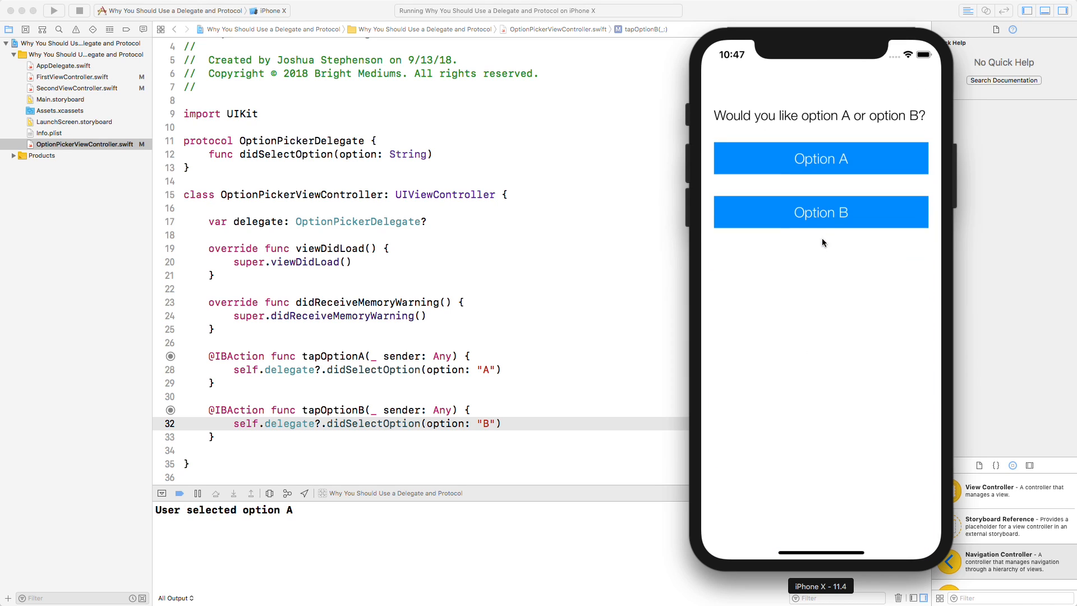
{"action": "left_click", "coordinate": [820, 212]}
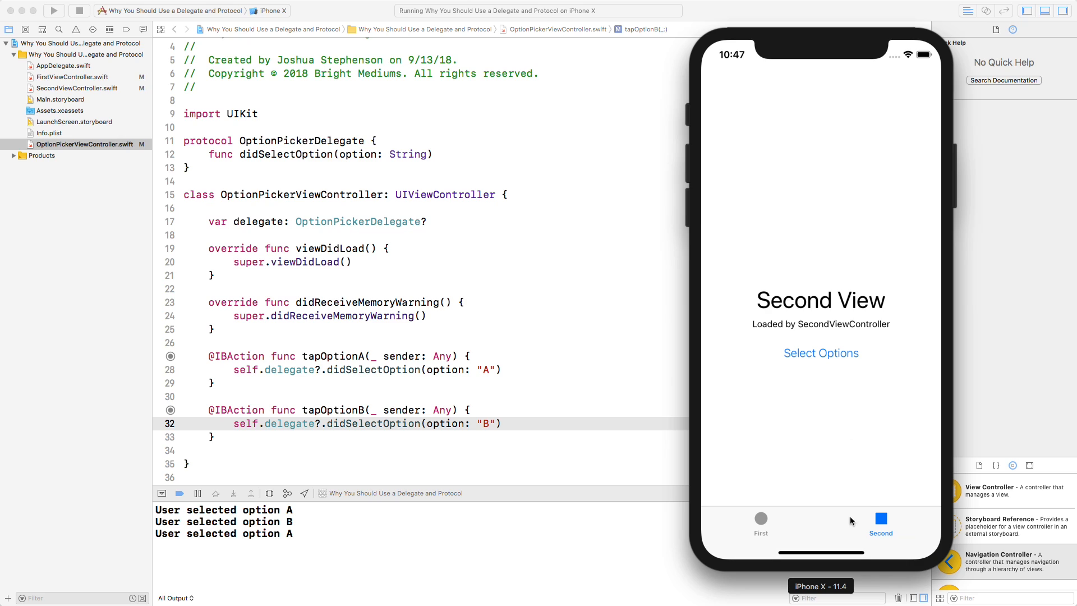
{"action": "left_click", "coordinate": [820, 352]}
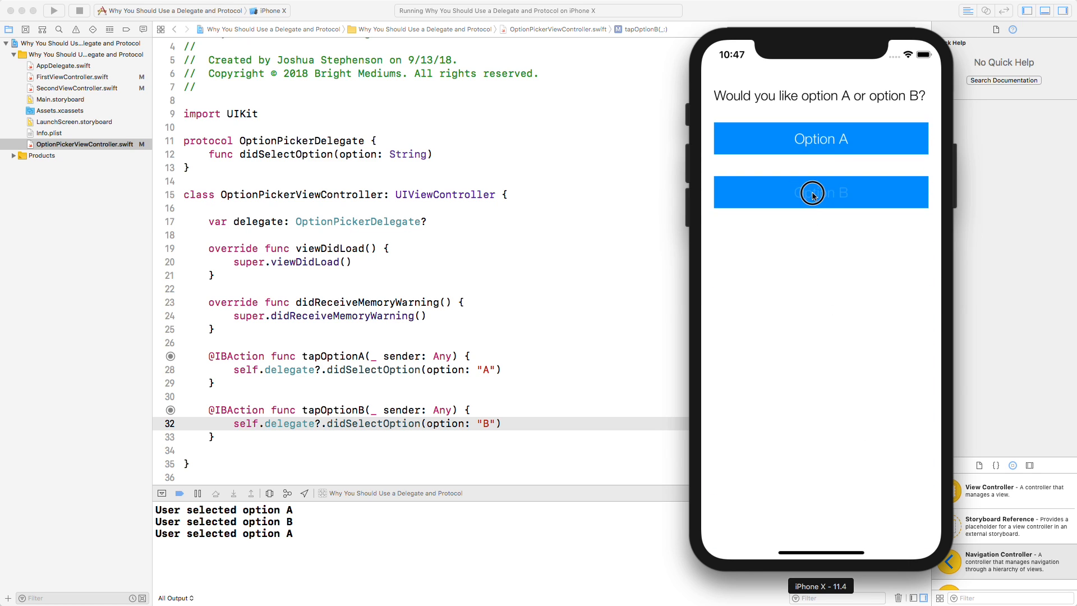
{"action": "left_click", "coordinate": [819, 191]}
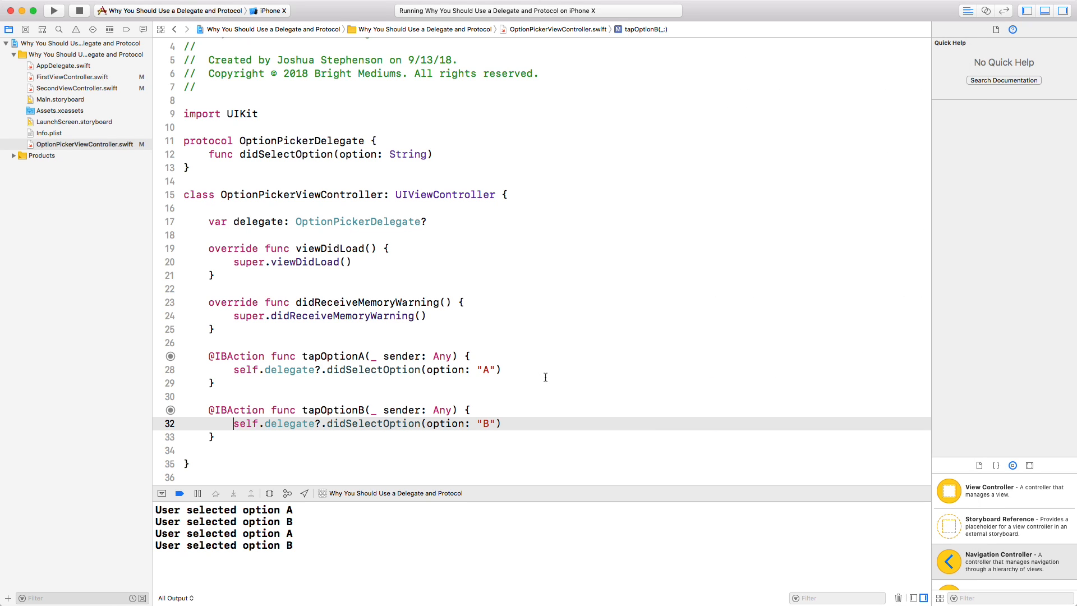